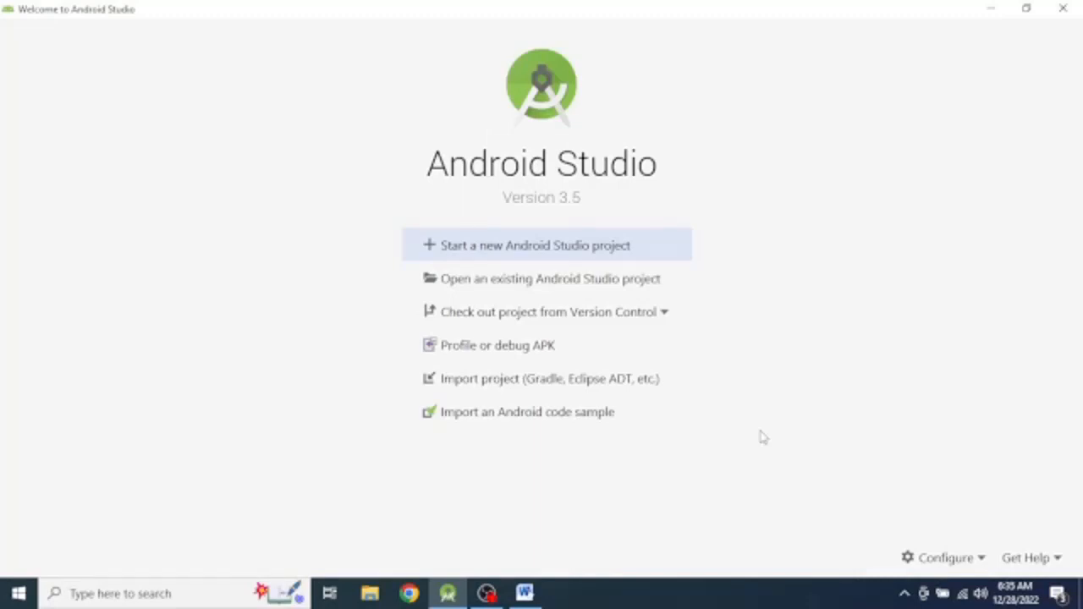
{"action": "mouse_move", "coordinate": [518, 250]}
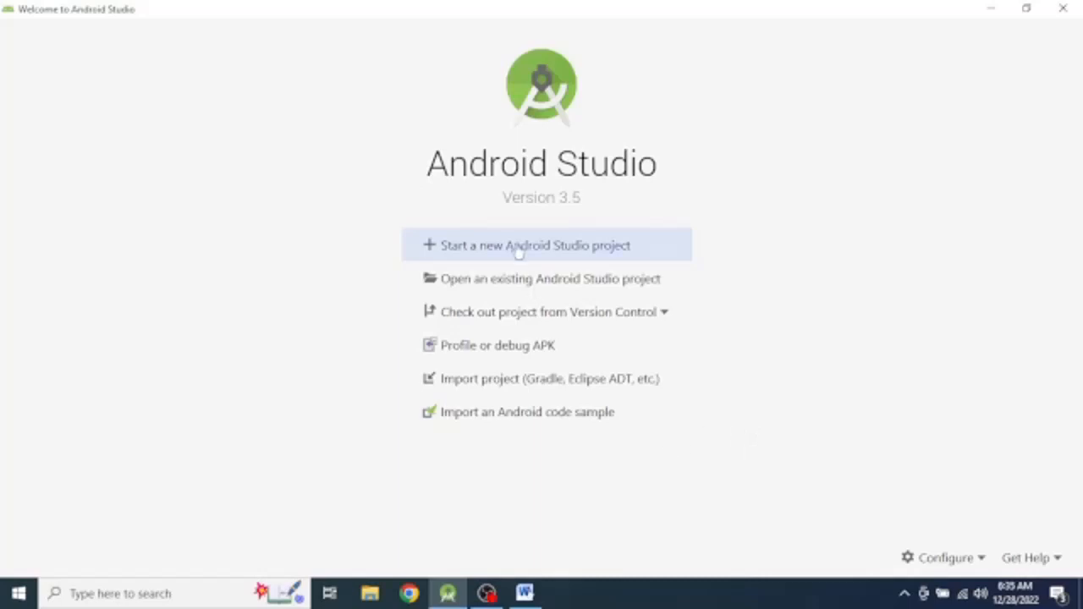
- Start a new Android Studio project from the welcome screen
{"action": "left_click", "coordinate": [535, 246]}
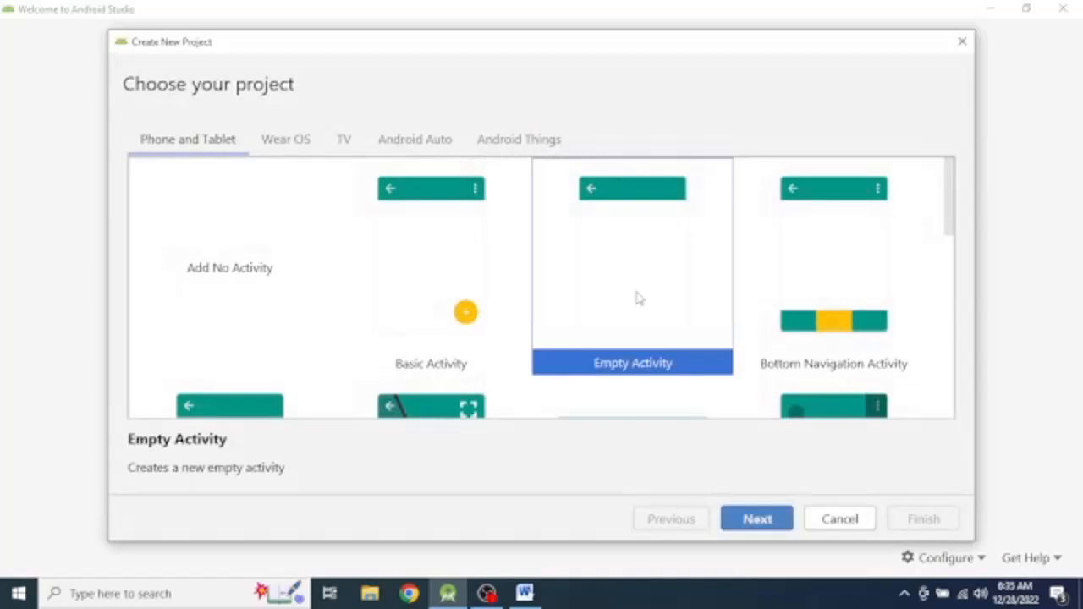
- Create an Empty Activity project named App in Java (package com.example.app)
{"action": "left_click", "coordinate": [755, 518]}
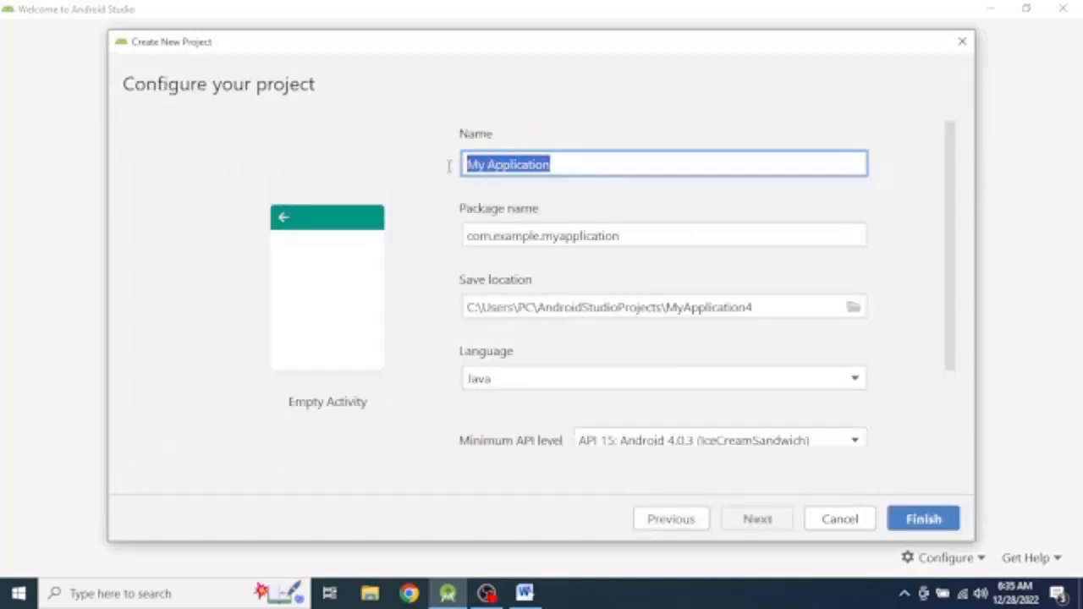
{"action": "type", "text": "App"}
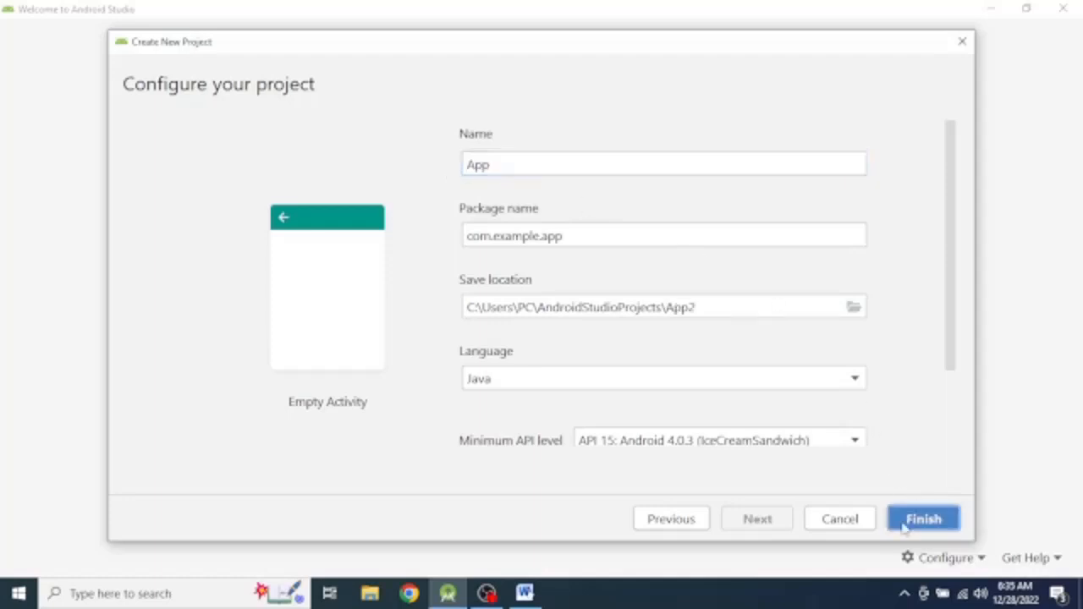
{"action": "mouse_move", "coordinate": [921, 405]}
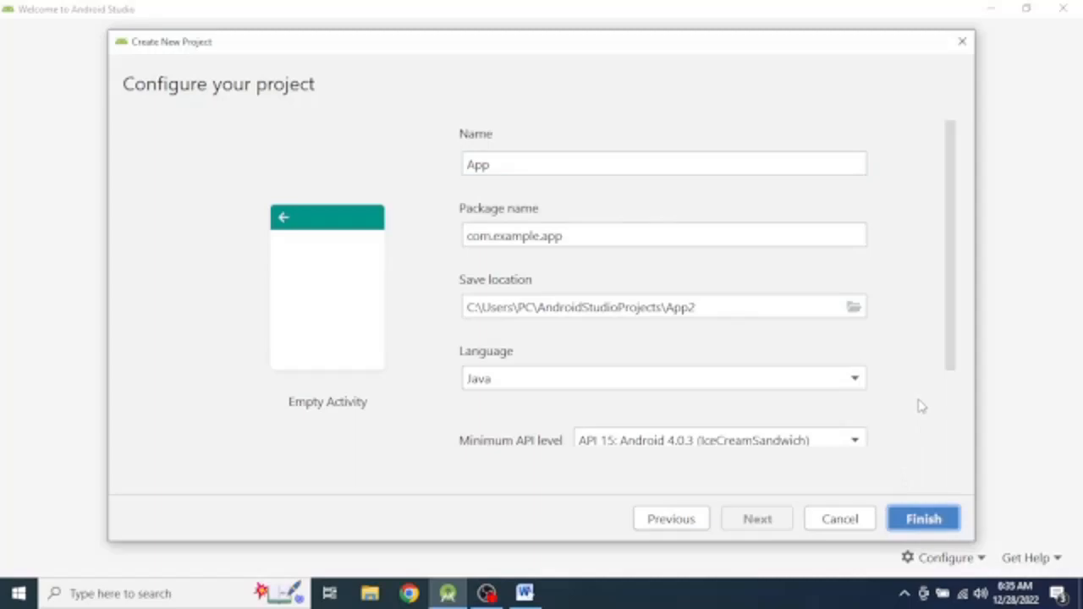
{"action": "left_click", "coordinate": [925, 519]}
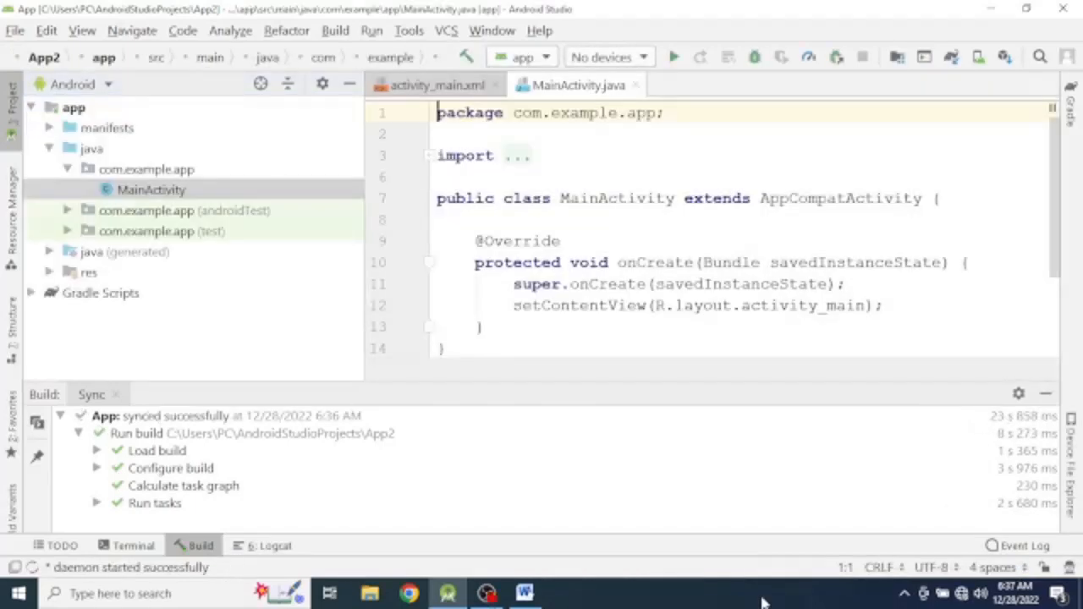
{"action": "mouse_move", "coordinate": [565, 376]}
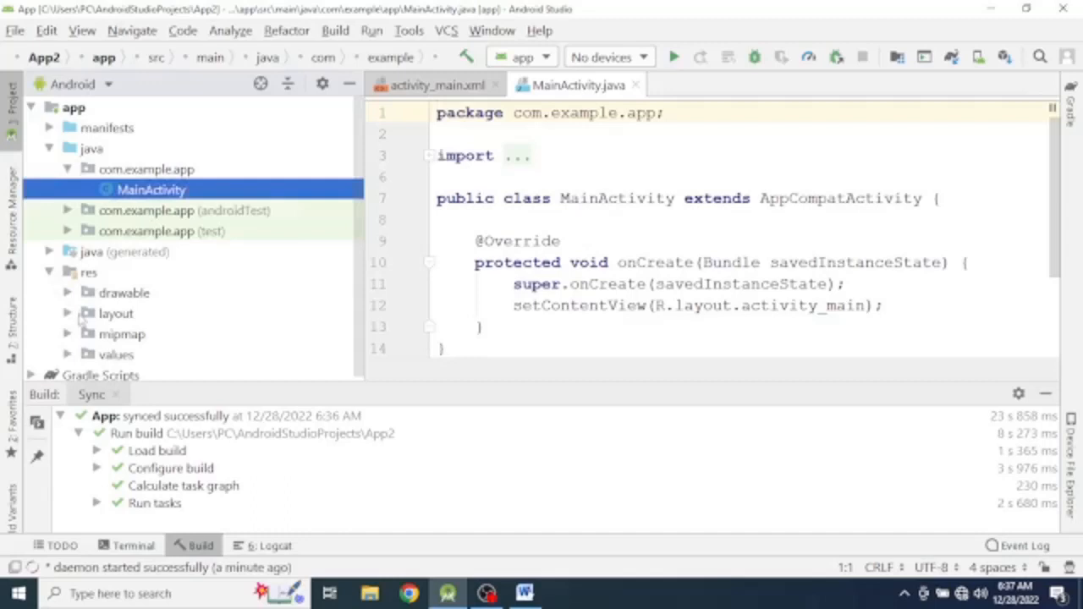
{"action": "mouse_move", "coordinate": [364, 350]}
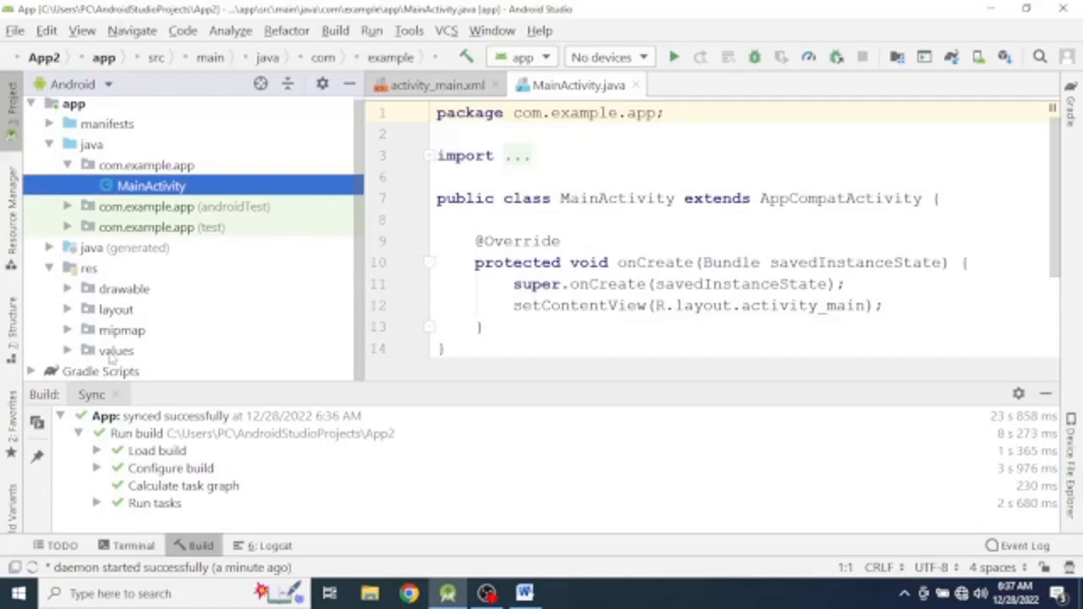
- Open strings.xml from the res > values folder in the Project panel
{"action": "left_click", "coordinate": [146, 350]}
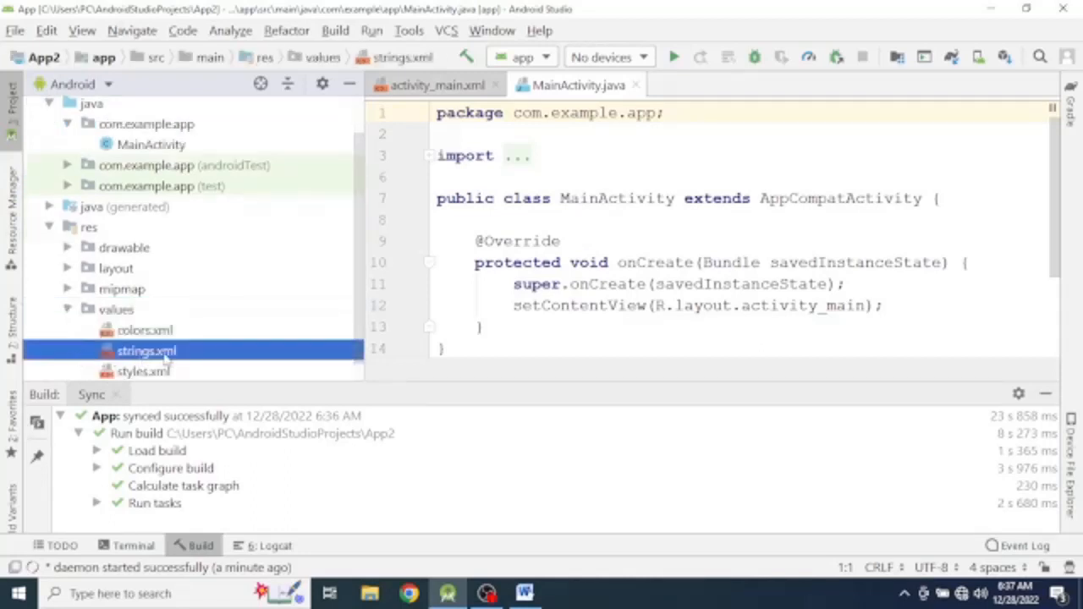
{"action": "double_click", "coordinate": [146, 351]}
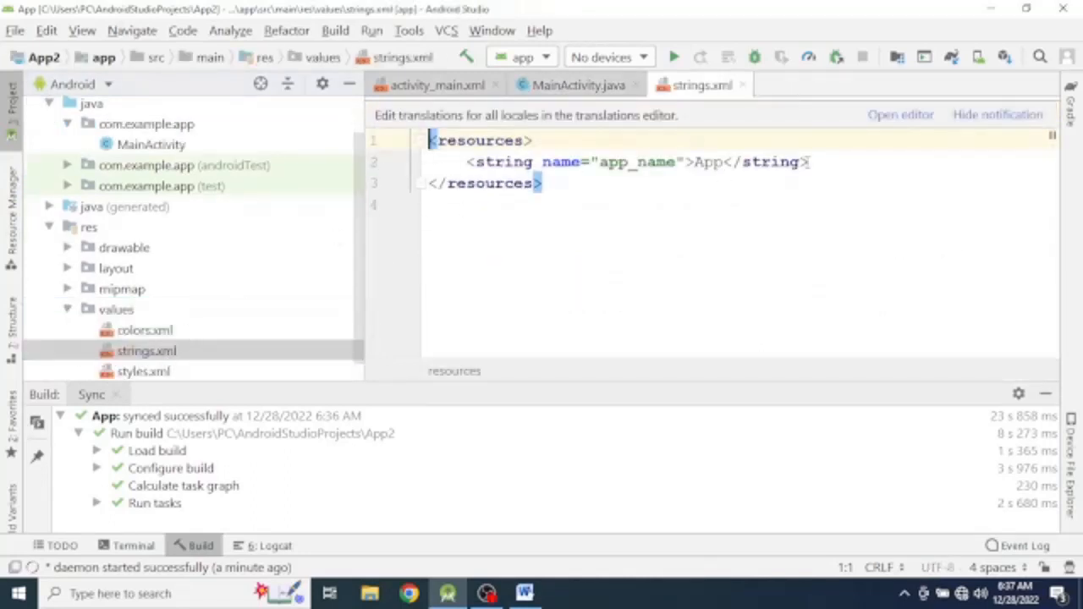
- Duplicate the app_name string line below itself and clear its copied name
{"action": "triple_click", "coordinate": [635, 162]}
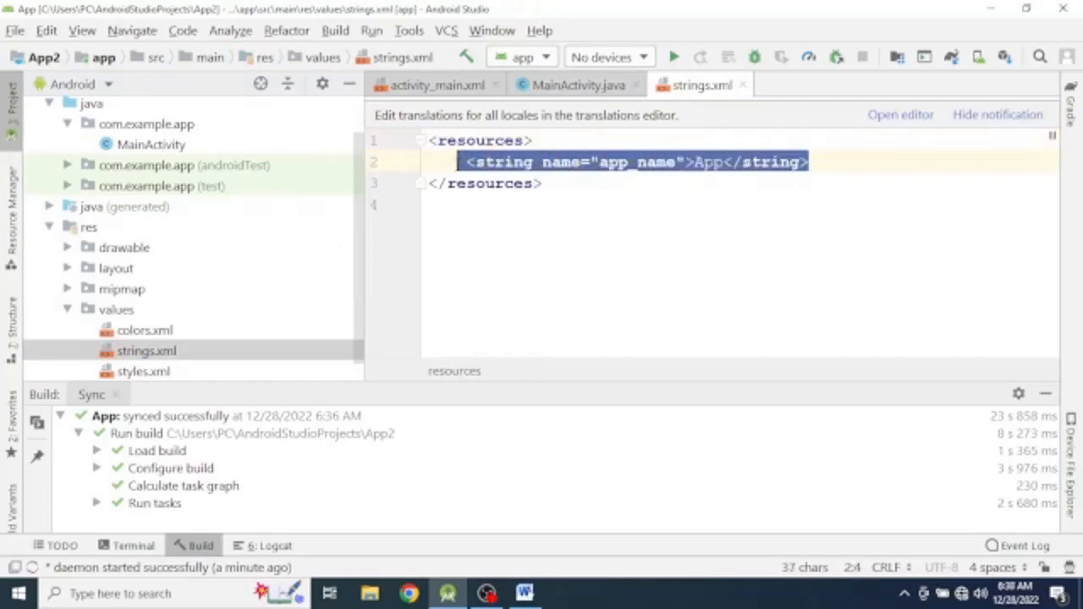
{"action": "left_click", "coordinate": [810, 162]}
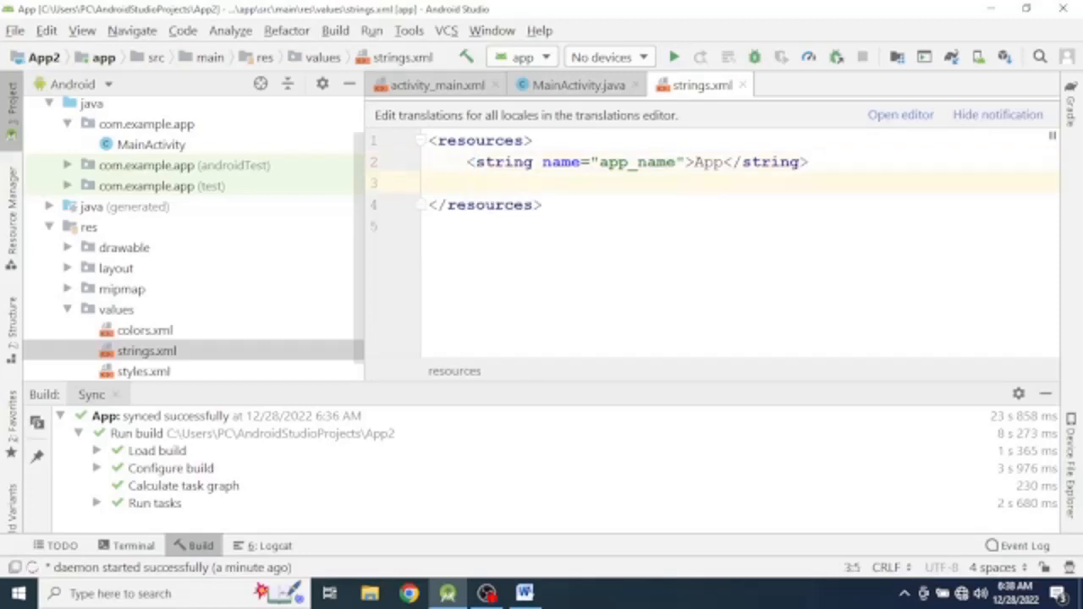
{"action": "type", "text": "<string name=\"app_name\">App</string>"}
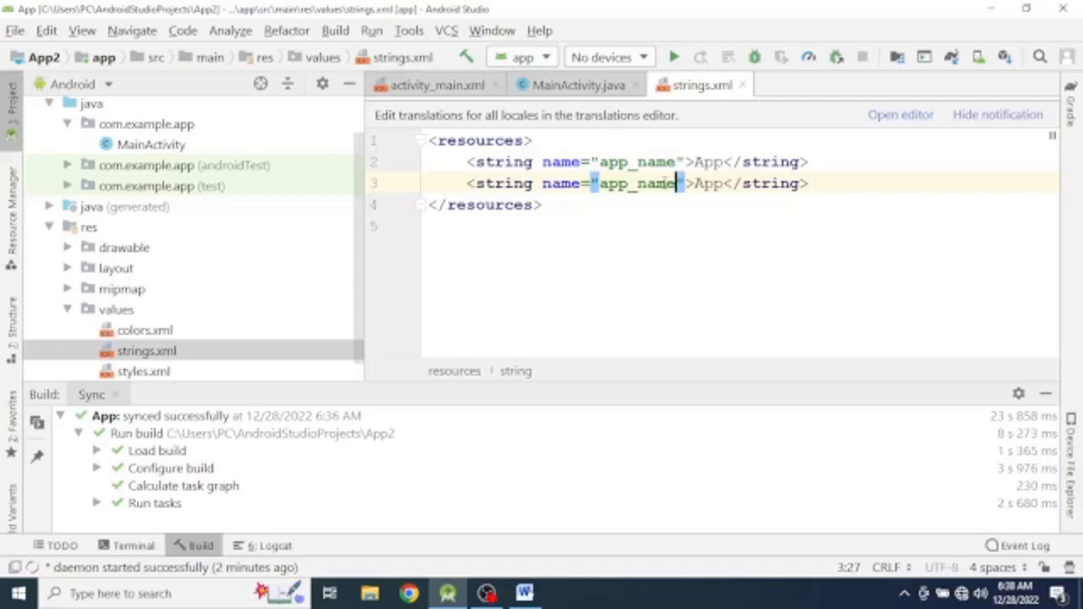
{"action": "key", "text": "BackSpace"}
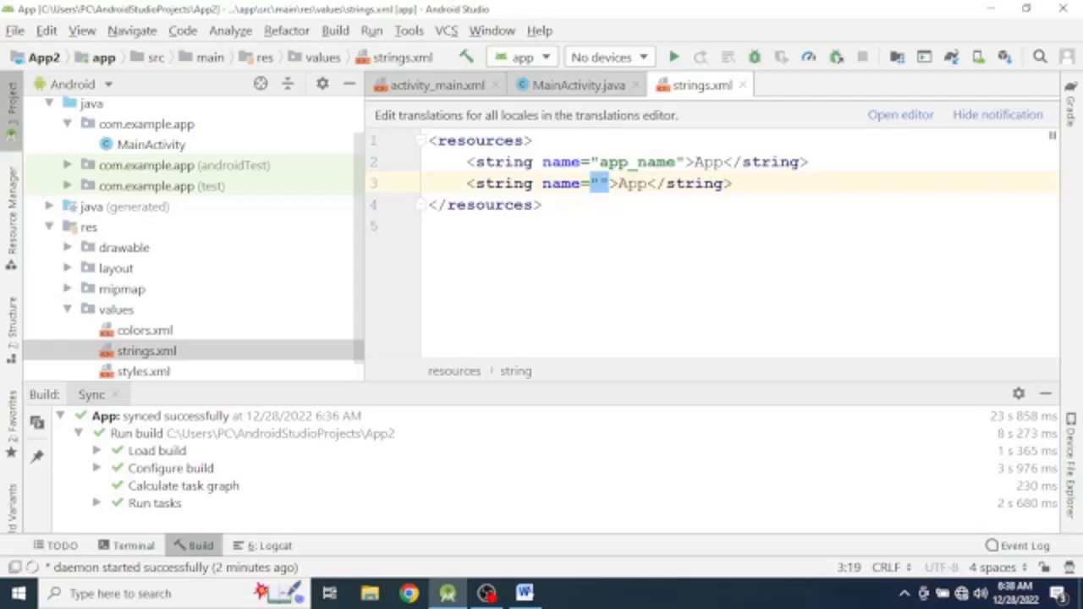
- Name the new string SL with value "select your language of interest"
{"action": "type", "text": "s"}
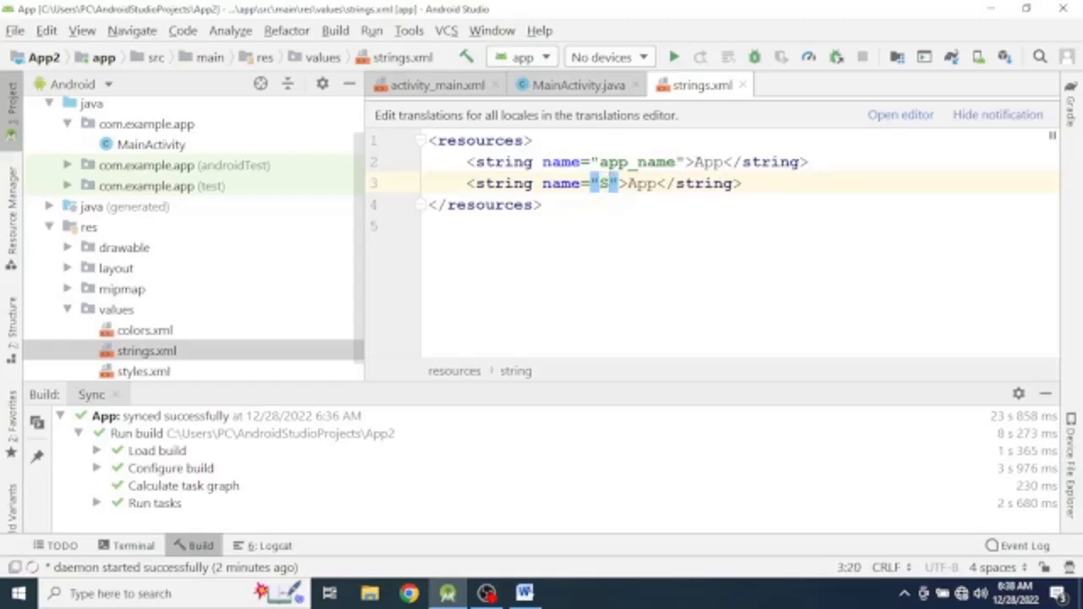
{"action": "type", "text": "l"}
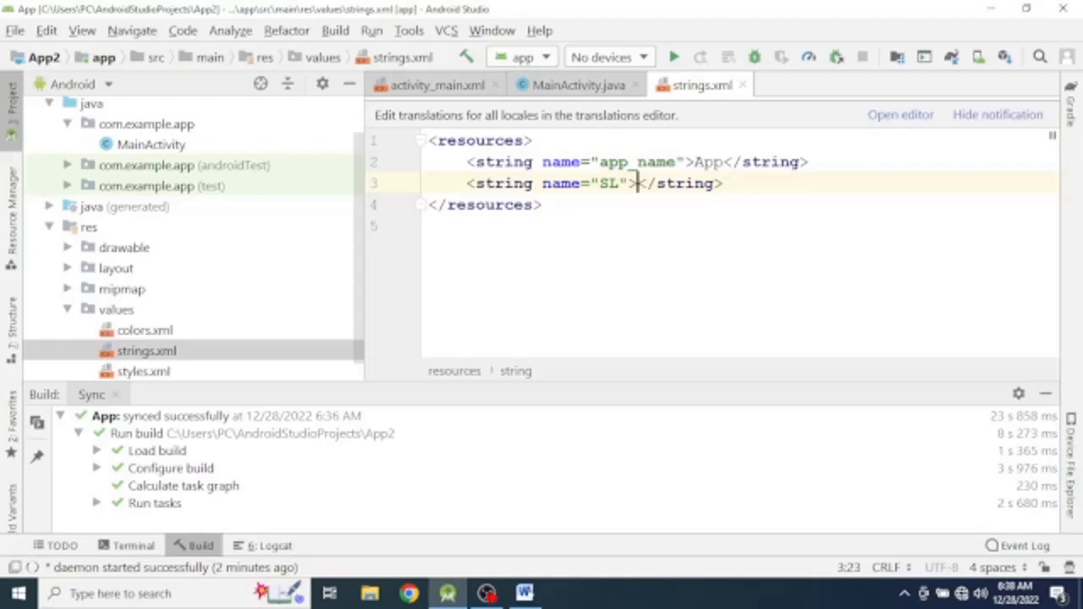
{"action": "type", "text": "select"}
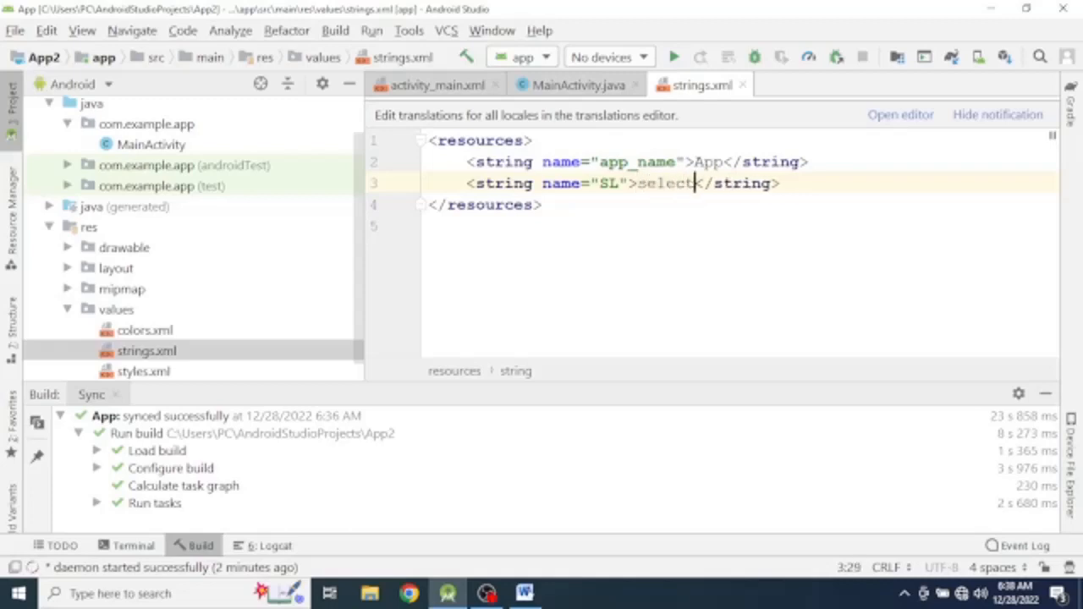
{"action": "type", "text": "\" \""}
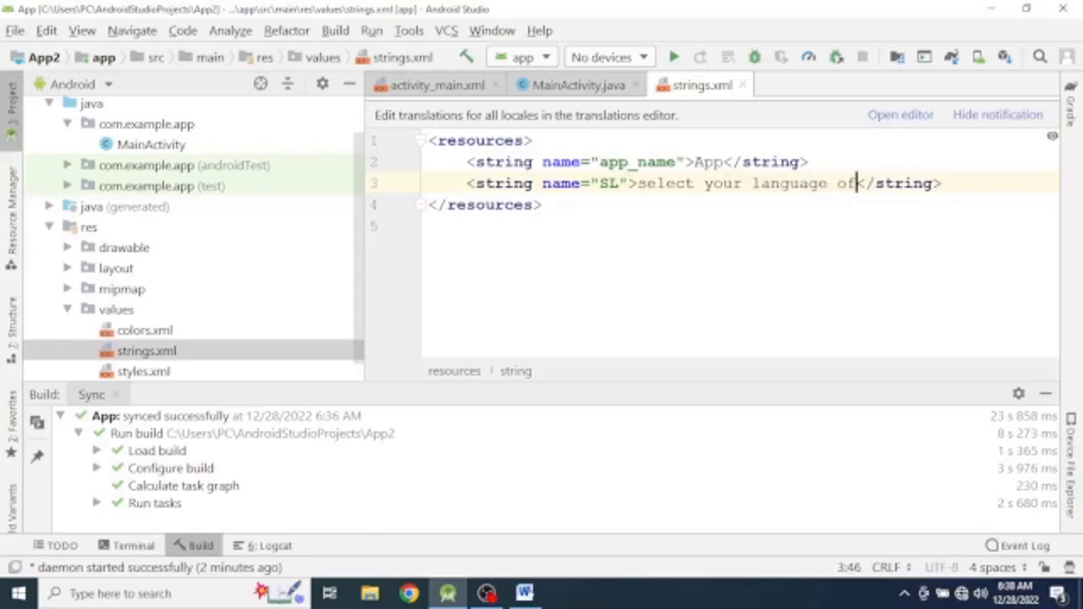
{"action": "type", "text": "interest"}
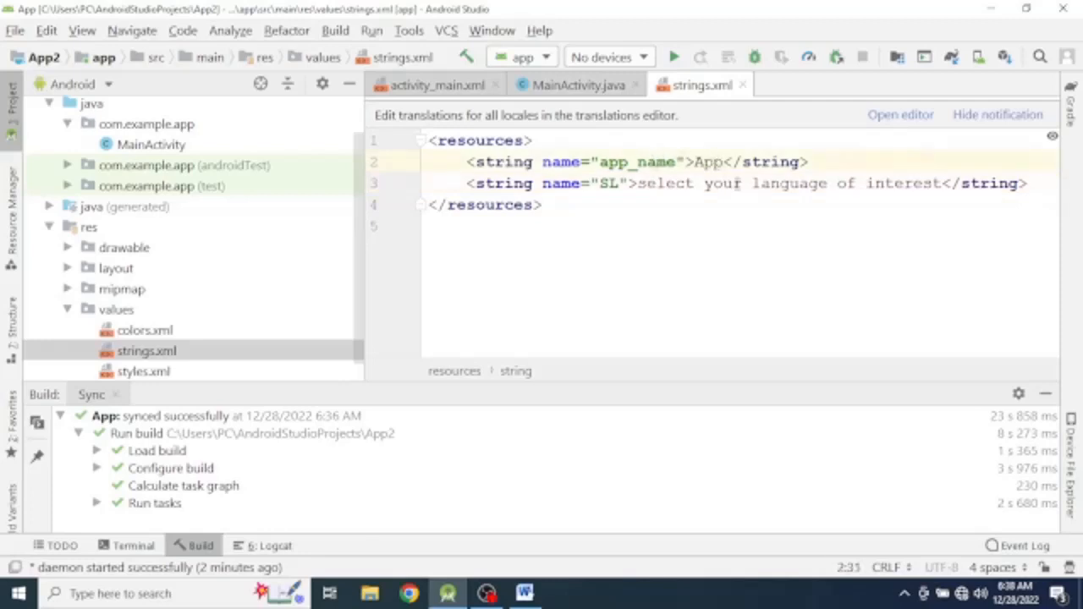
{"action": "left_click", "coordinate": [667, 183]}
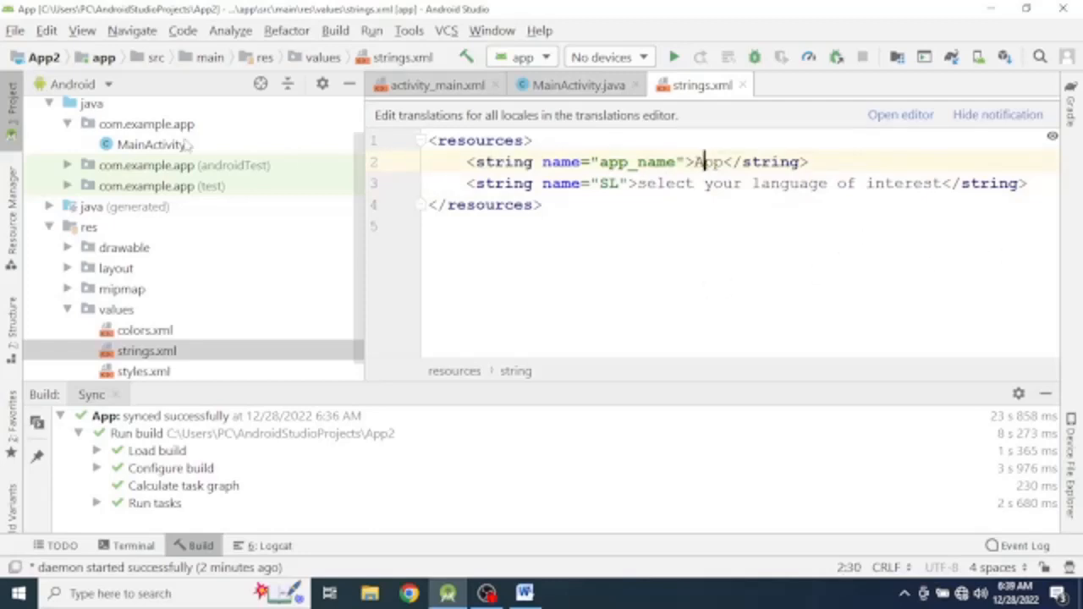
{"action": "scroll", "scroll_direction": "down", "scroll_amount": 3}
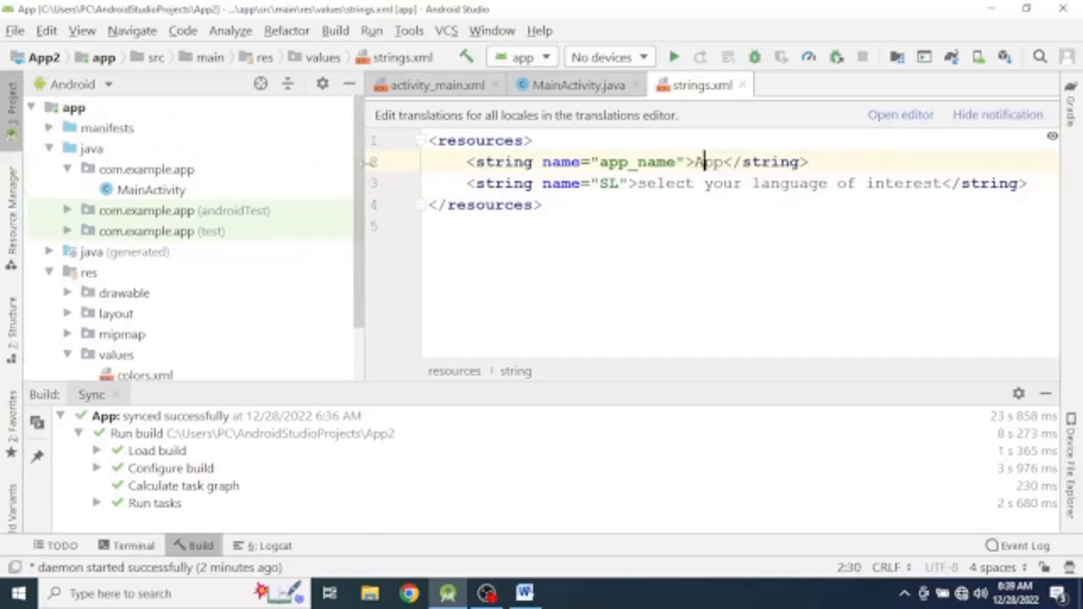
{"action": "left_click", "coordinate": [107, 129]}
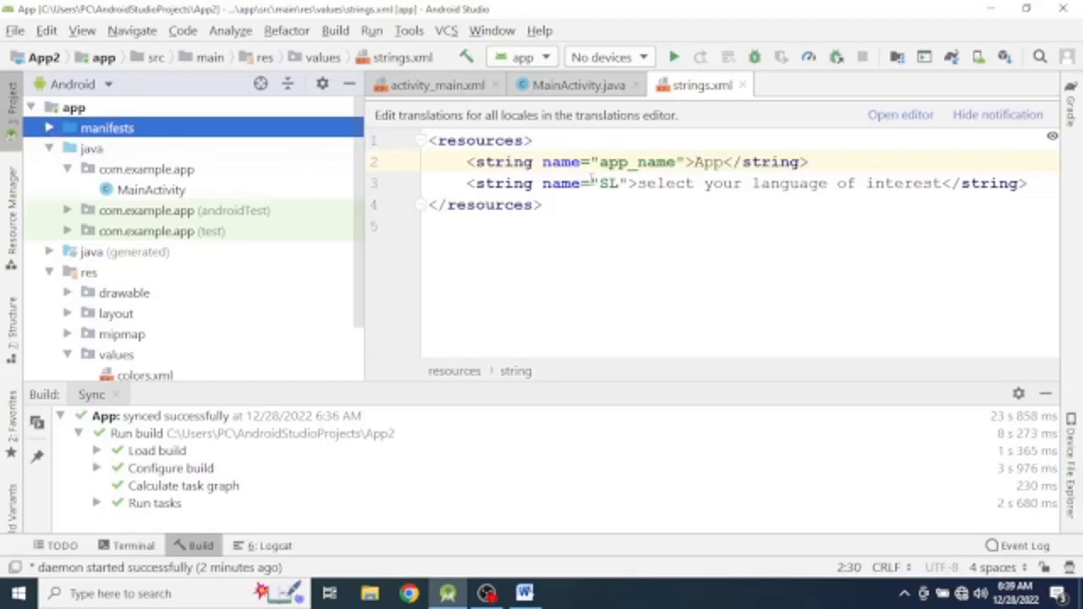
{"action": "double_click", "coordinate": [640, 163]}
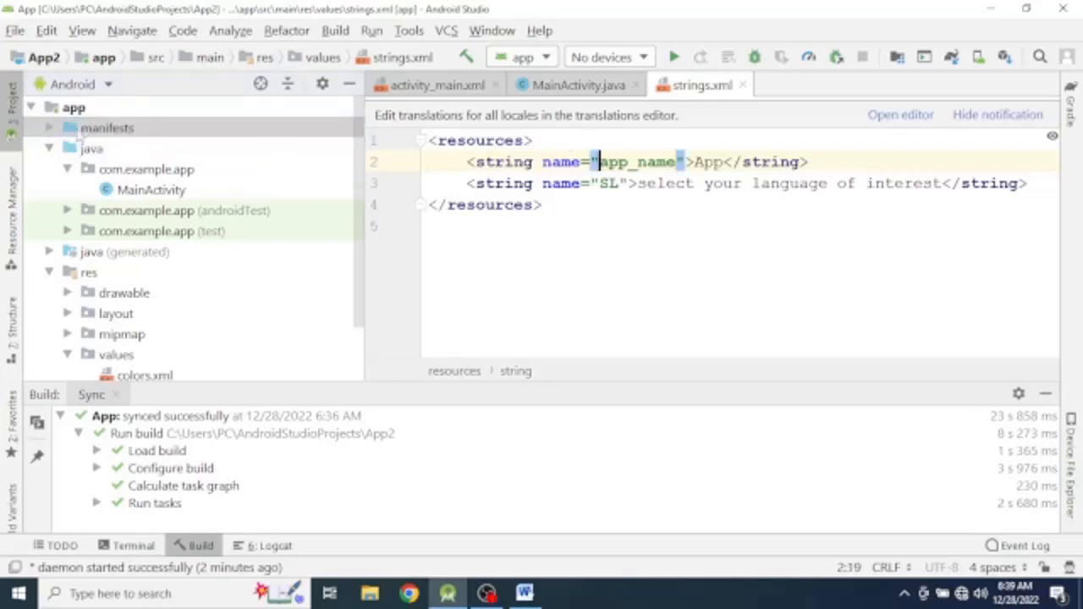
{"action": "left_click", "coordinate": [107, 127]}
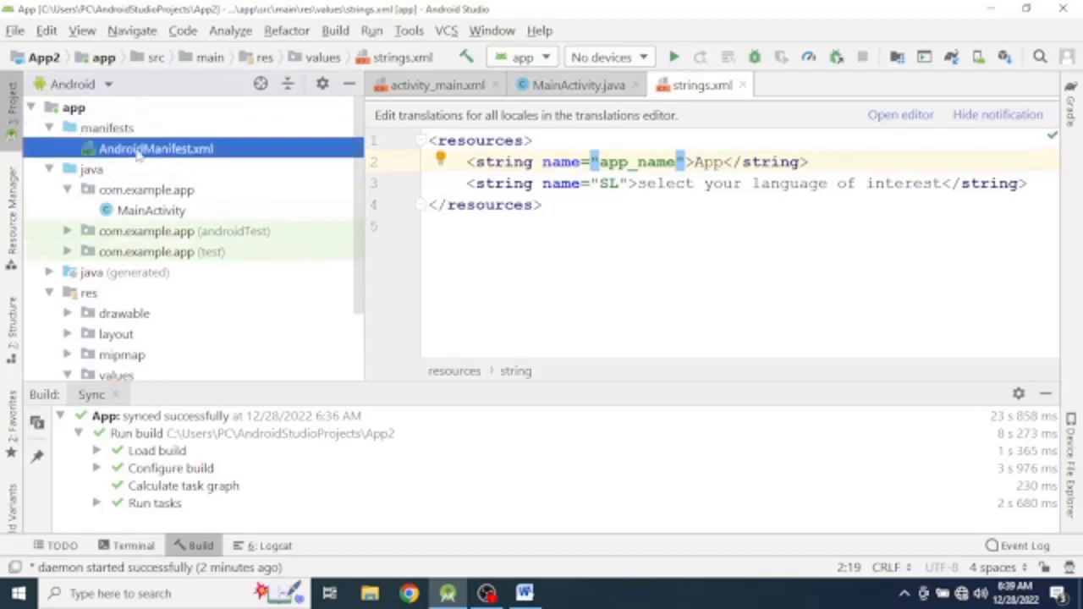
{"action": "double_click", "coordinate": [156, 149]}
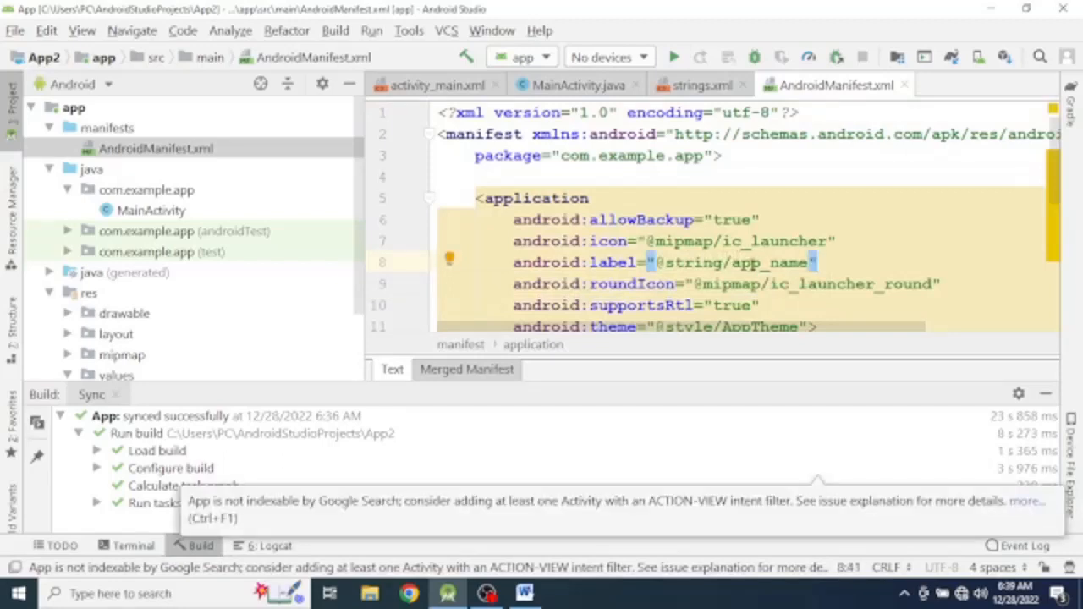
{"action": "left_click", "coordinate": [762, 262]}
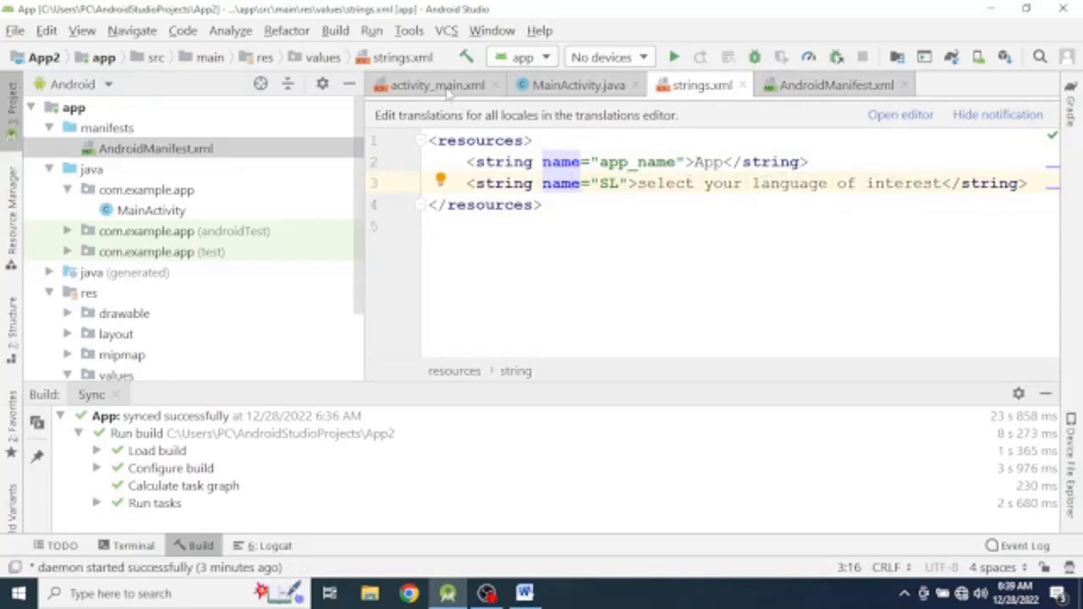
- Open activity_main.xml as XML source and select the TextView's Hello World! text
{"action": "left_click", "coordinate": [437, 85]}
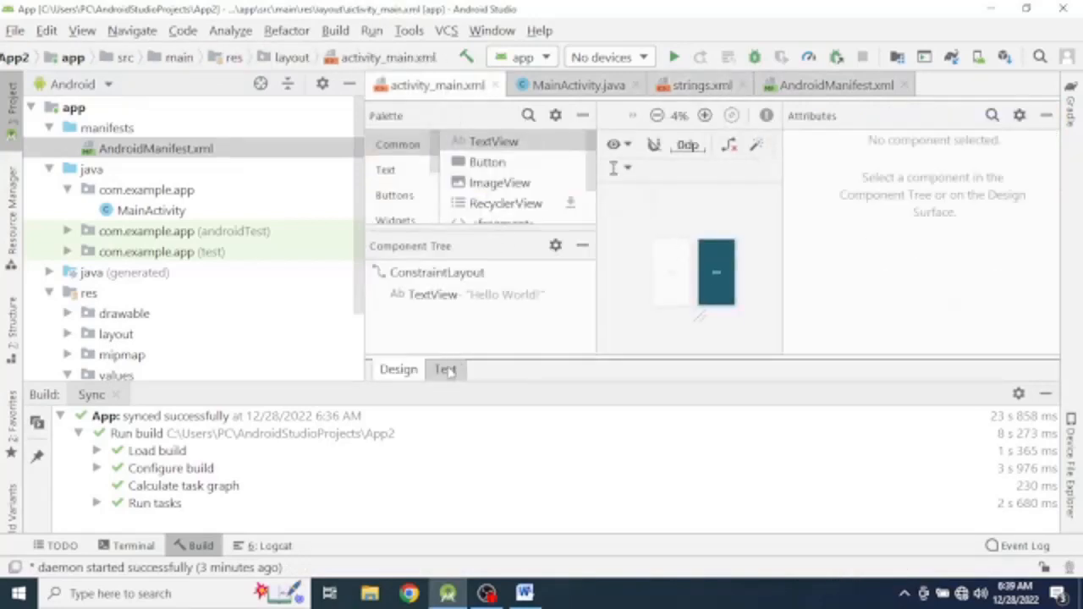
{"action": "left_click", "coordinate": [445, 369]}
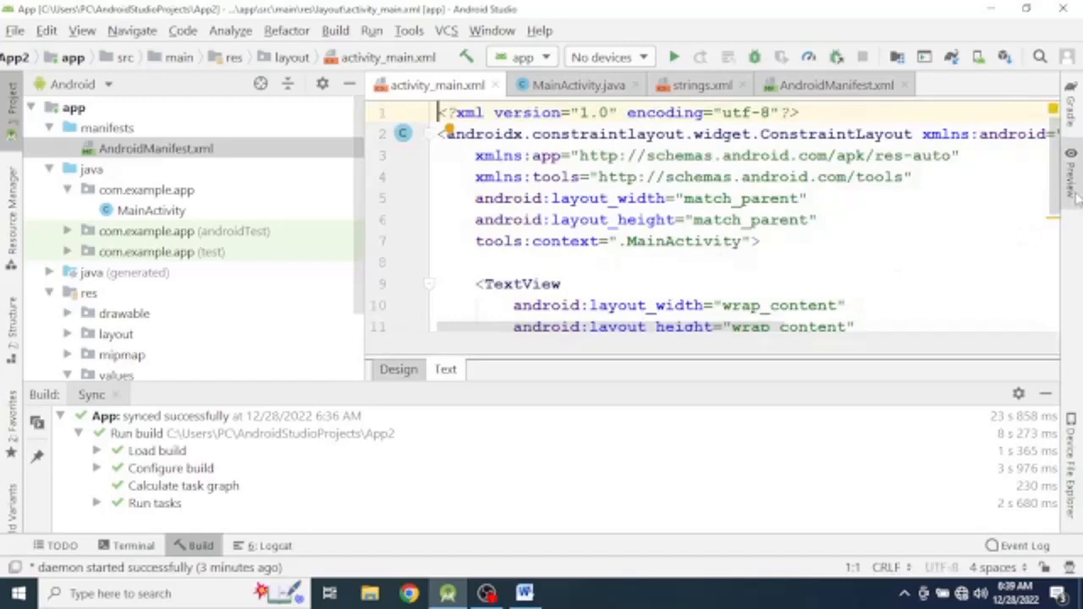
{"action": "scroll", "scroll_direction": "down", "scroll_amount": 3}
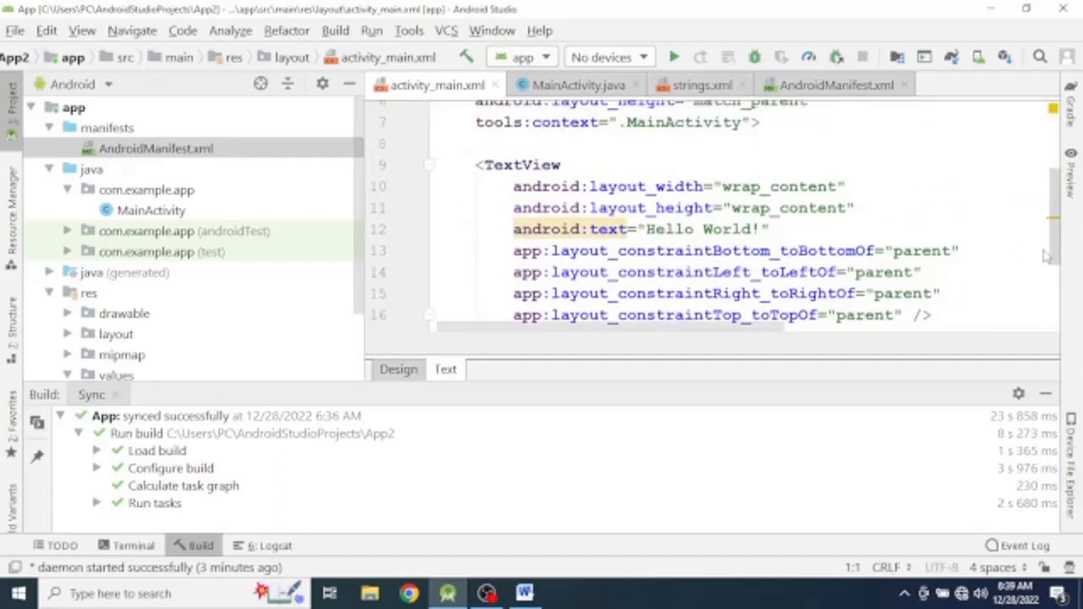
{"action": "left_click", "coordinate": [758, 228]}
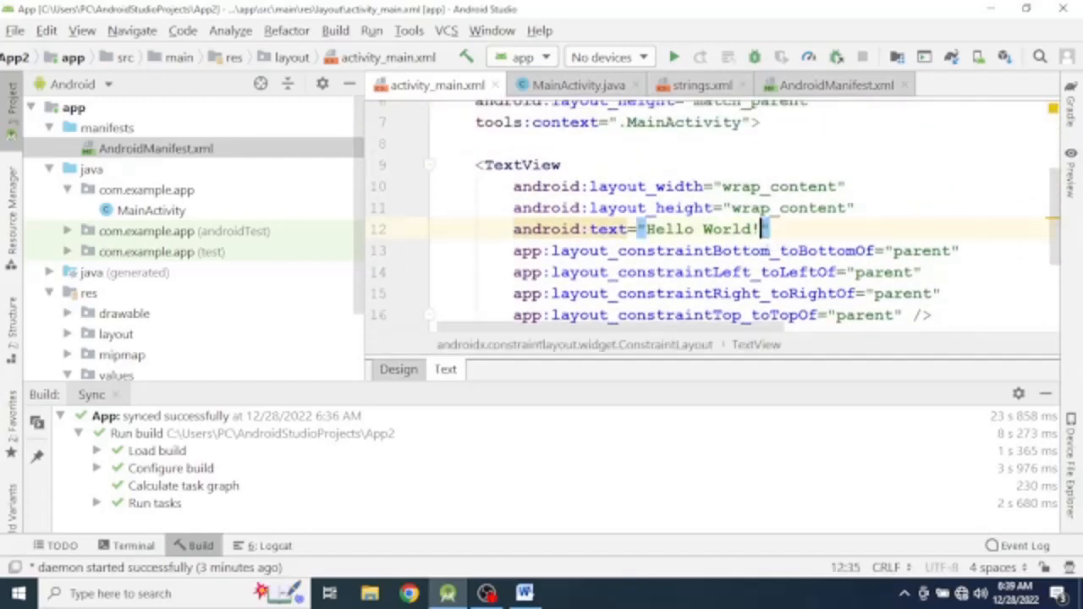
{"action": "double_click", "coordinate": [697, 229]}
{"action": "type", "text": "@"}
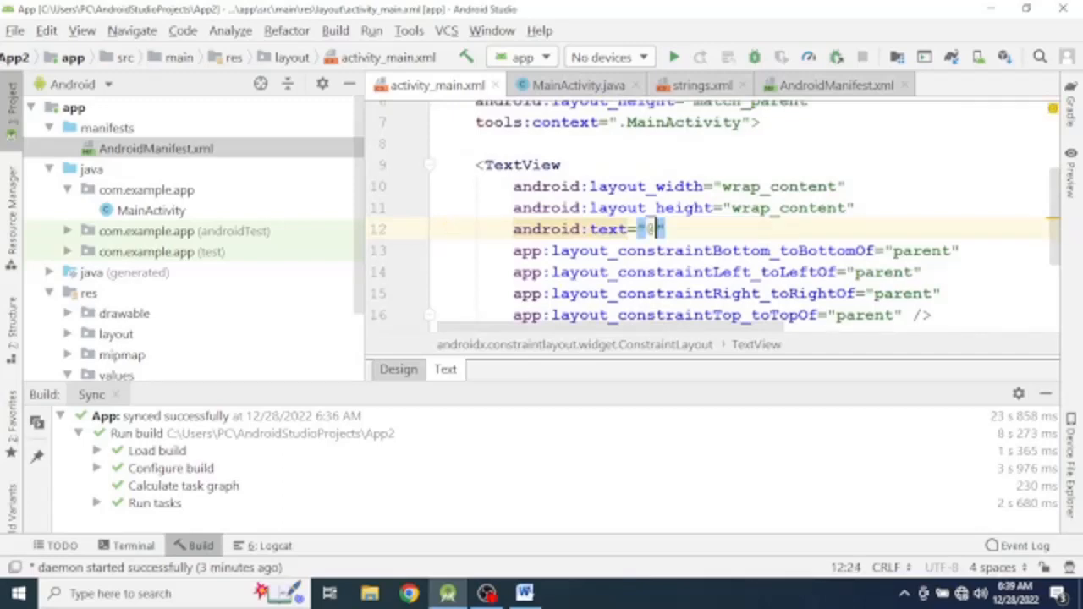
{"action": "type", "text": "string/"}
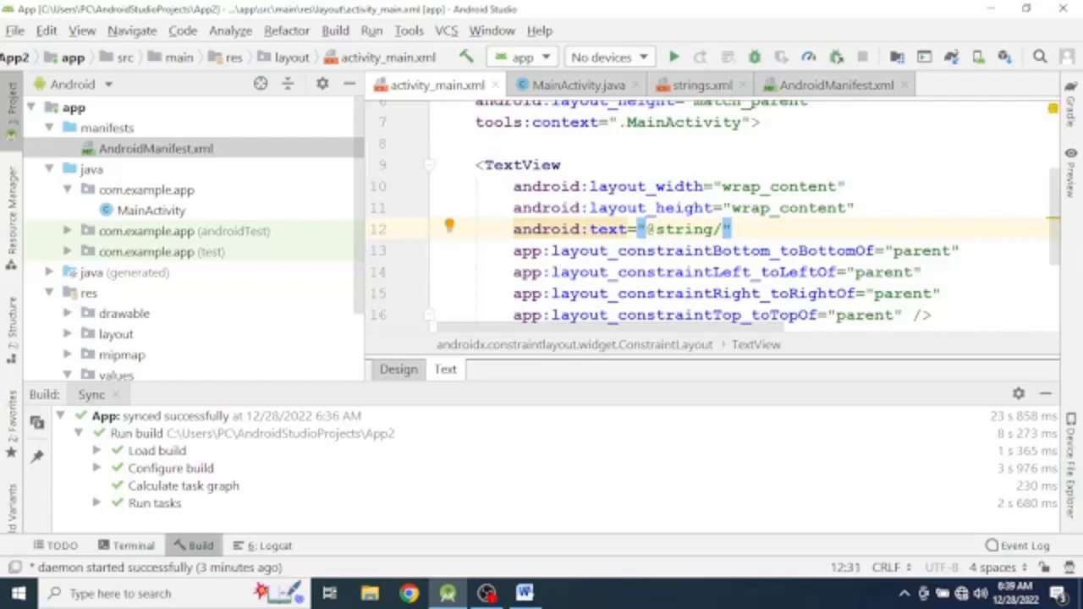
{"action": "type", "text": "SL"}
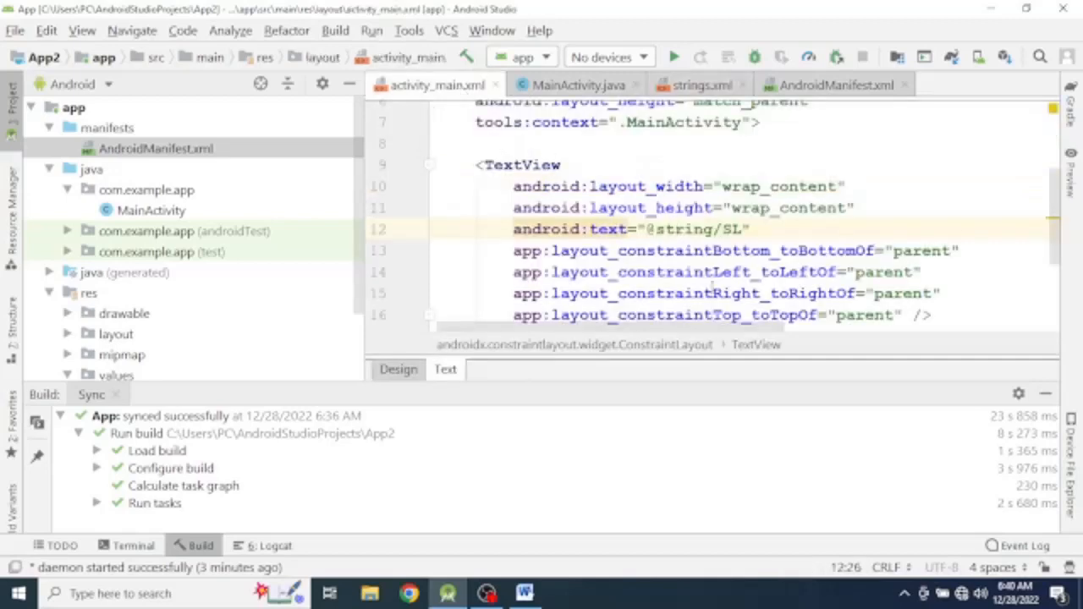
{"action": "double_click", "coordinate": [728, 229]}
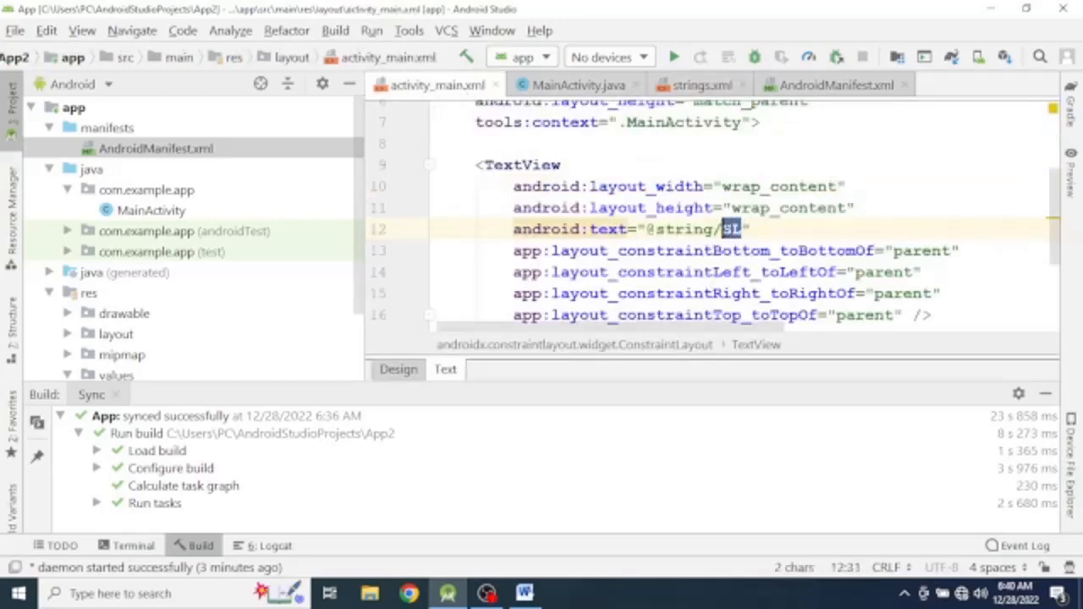
{"action": "type", "text": "SI"}
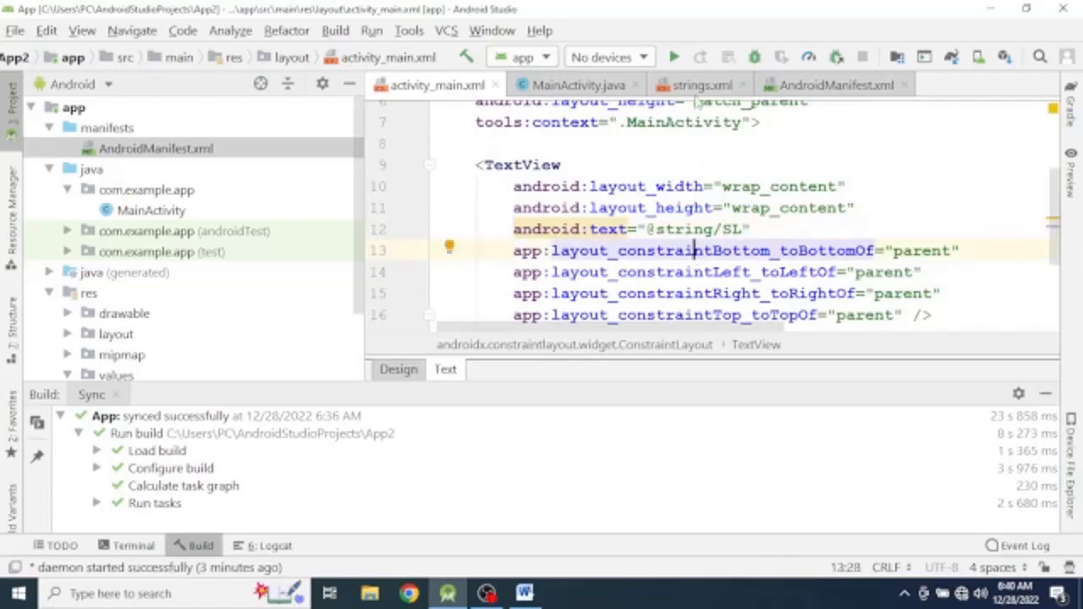
{"action": "left_click", "coordinate": [697, 84]}
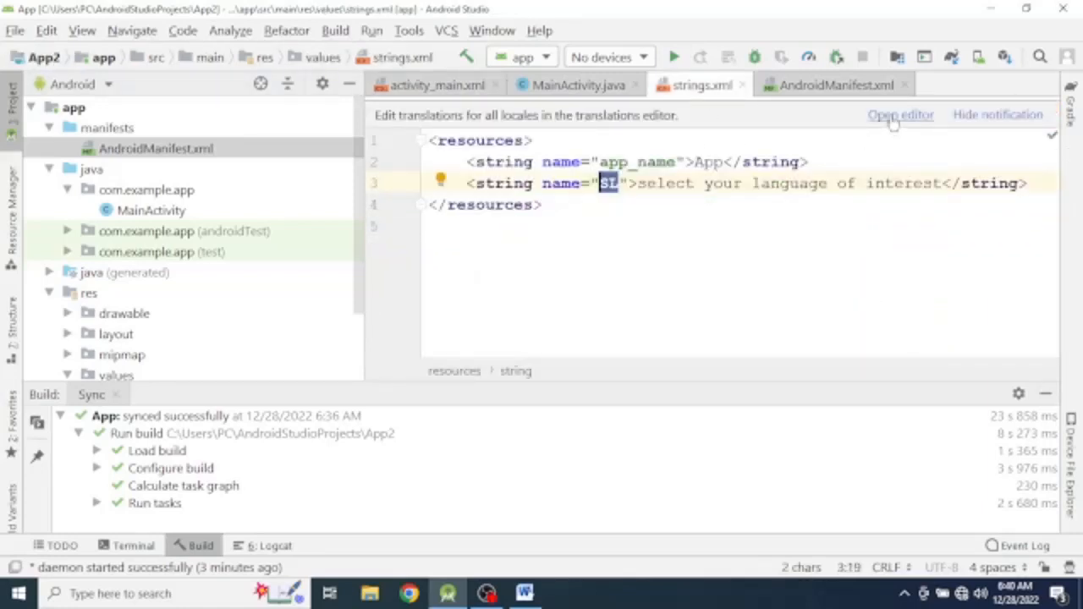
- Open the Translations Editor and add Amharic as a locale for the strings
{"action": "left_click", "coordinate": [901, 115]}
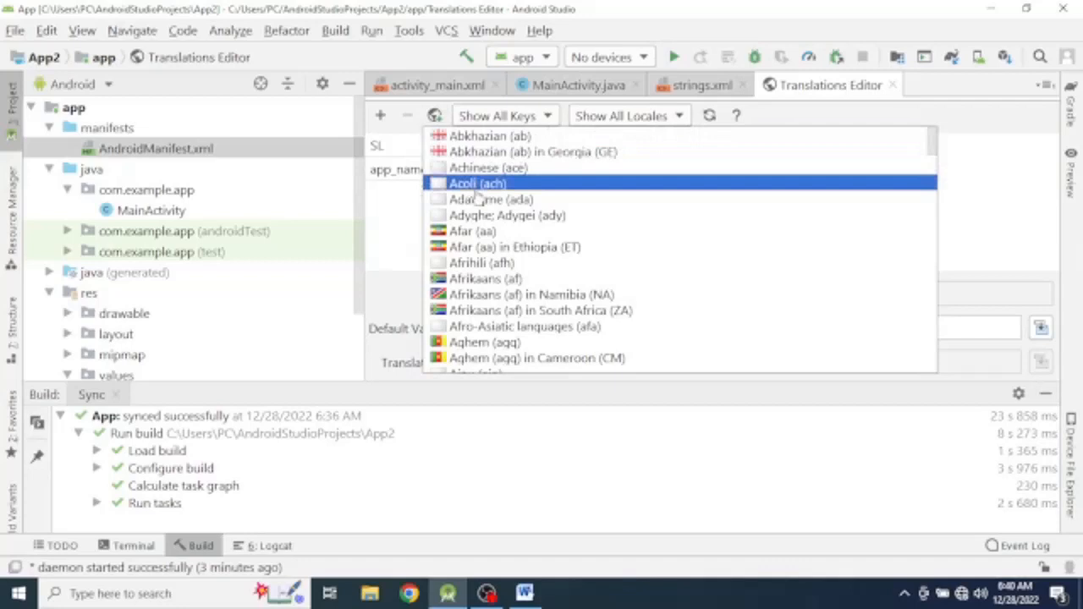
{"action": "mouse_move", "coordinate": [499, 153]}
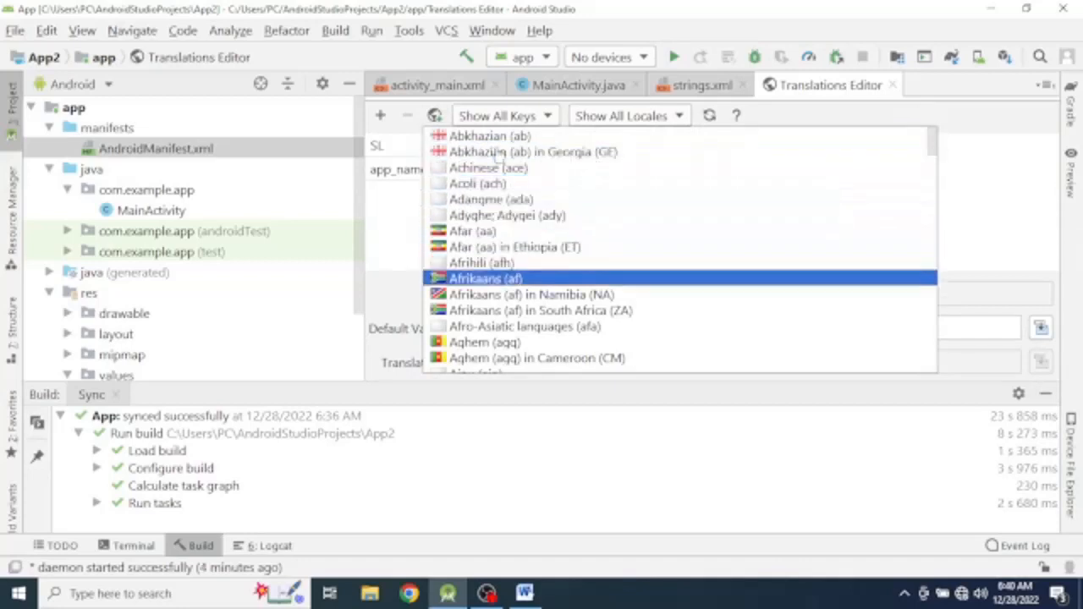
{"action": "scroll", "scroll_direction": "down", "scroll_amount": 3}
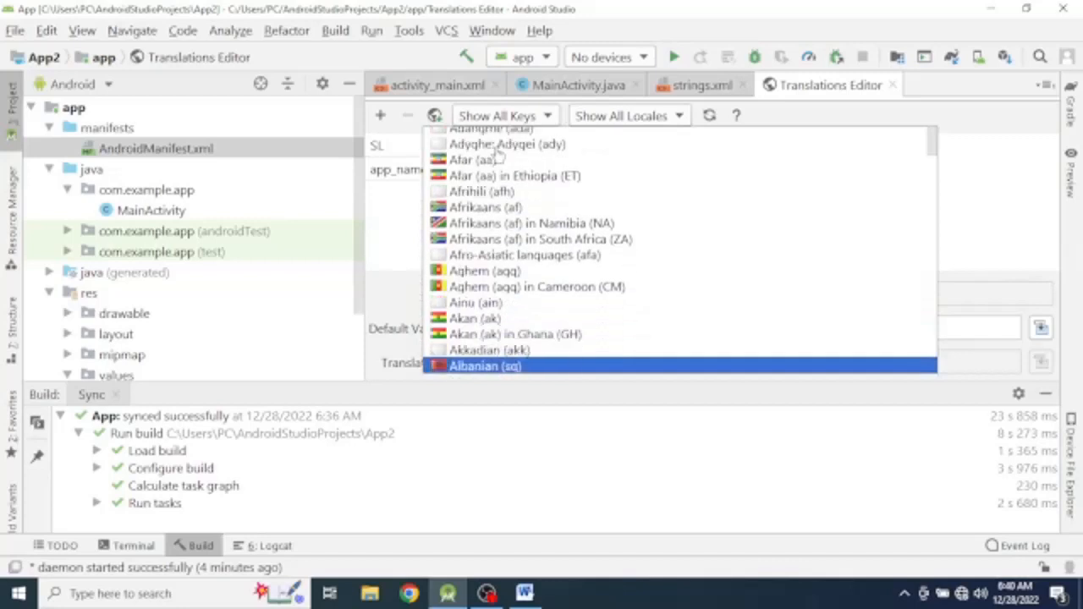
{"action": "scroll", "scroll_direction": "down", "scroll_amount": 3}
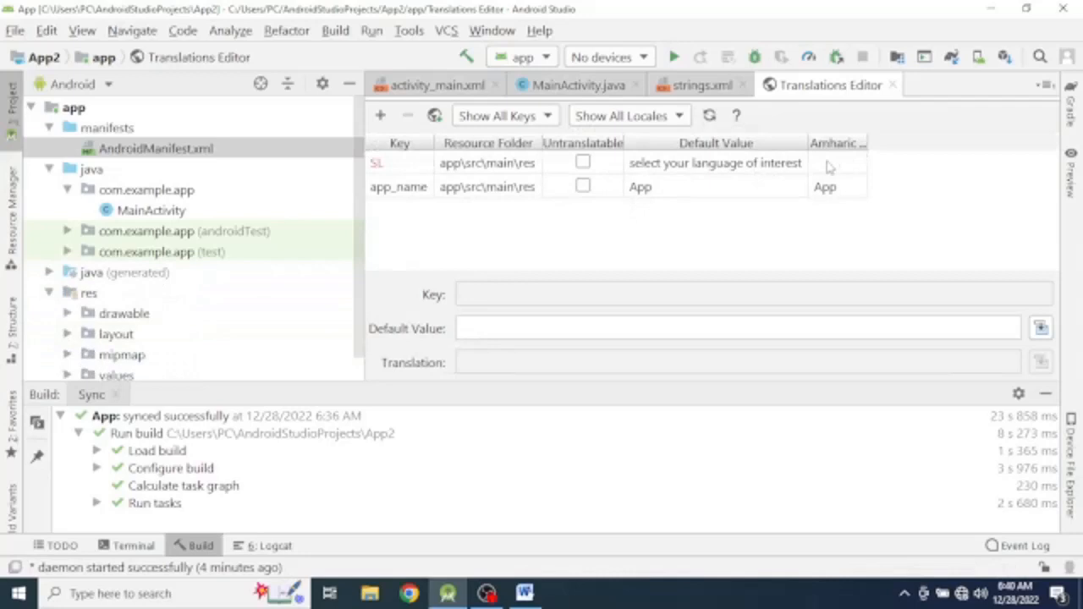
- Enter Amharic translations for SL and app_name, copied from an Amharic text document
{"action": "left_click", "coordinate": [838, 162]}
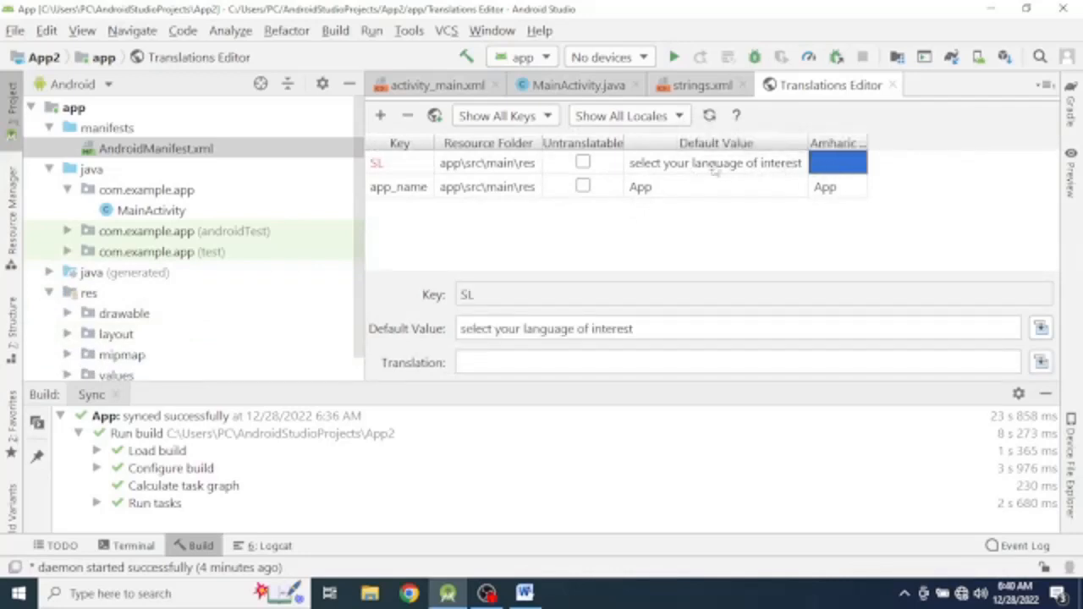
{"action": "mouse_move", "coordinate": [786, 182]}
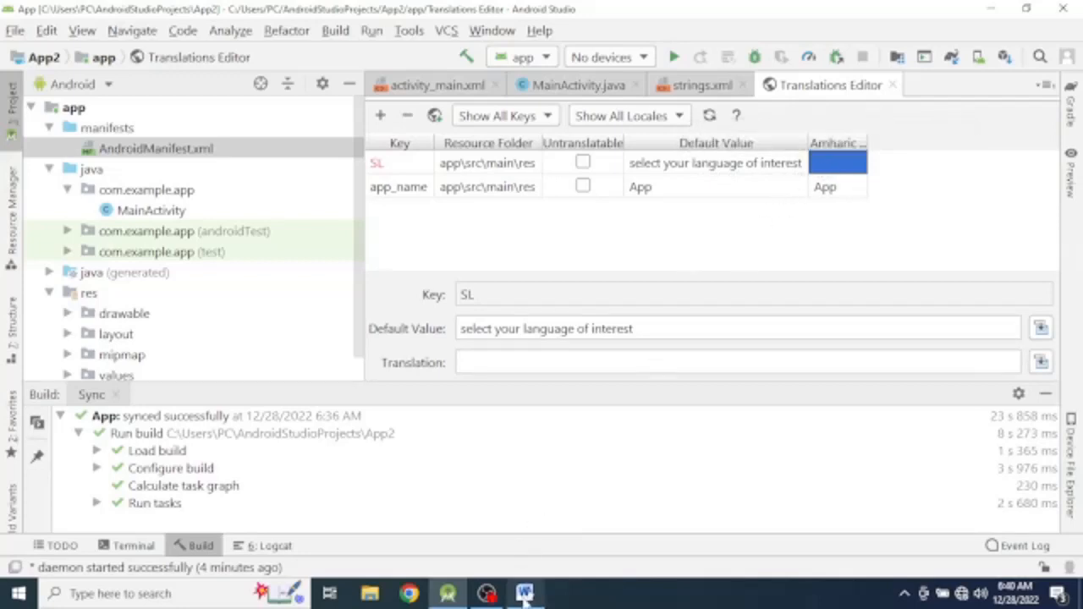
{"action": "left_click", "coordinate": [525, 592]}
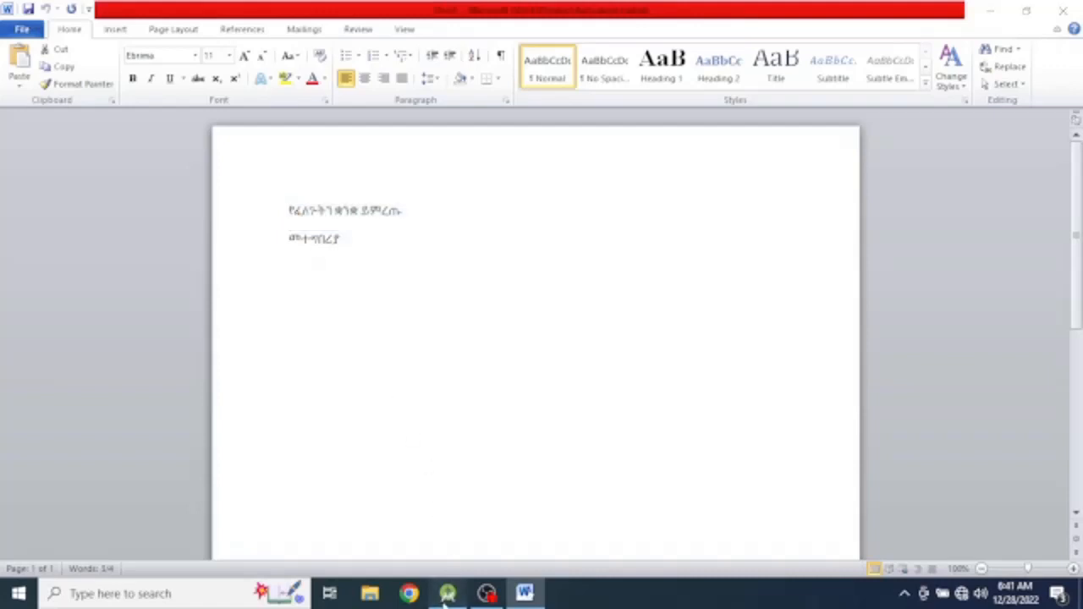
{"action": "left_click", "coordinate": [447, 593]}
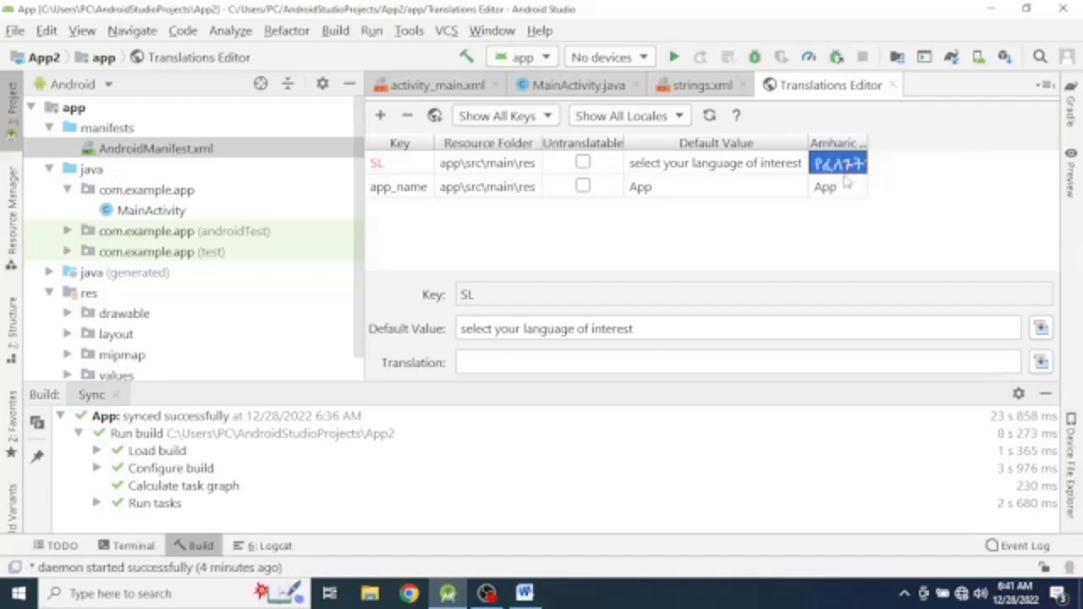
{"action": "left_click", "coordinate": [838, 186]}
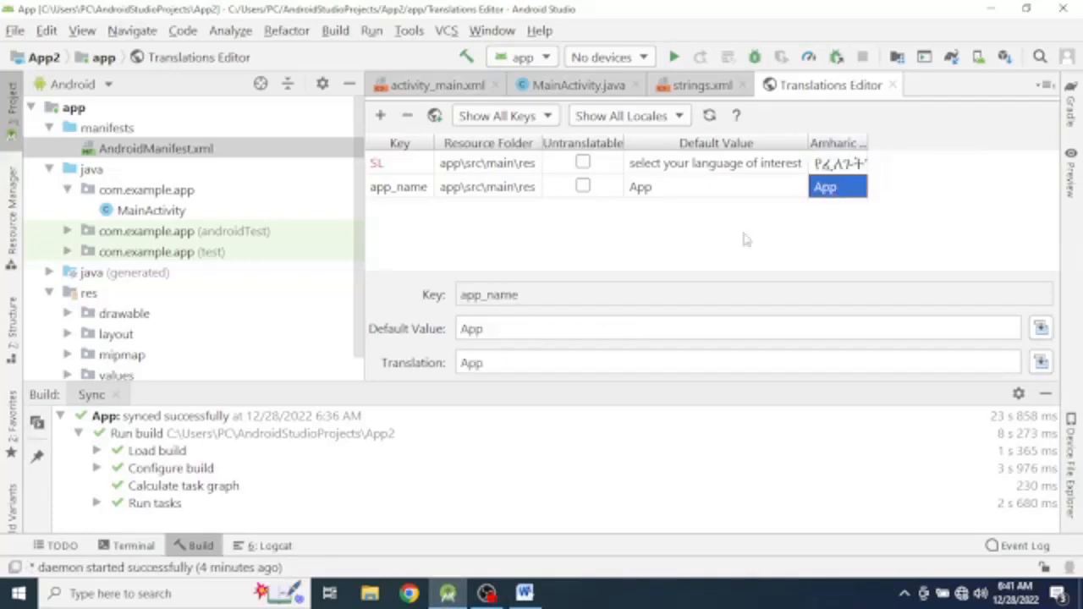
{"action": "left_click", "coordinate": [525, 593]}
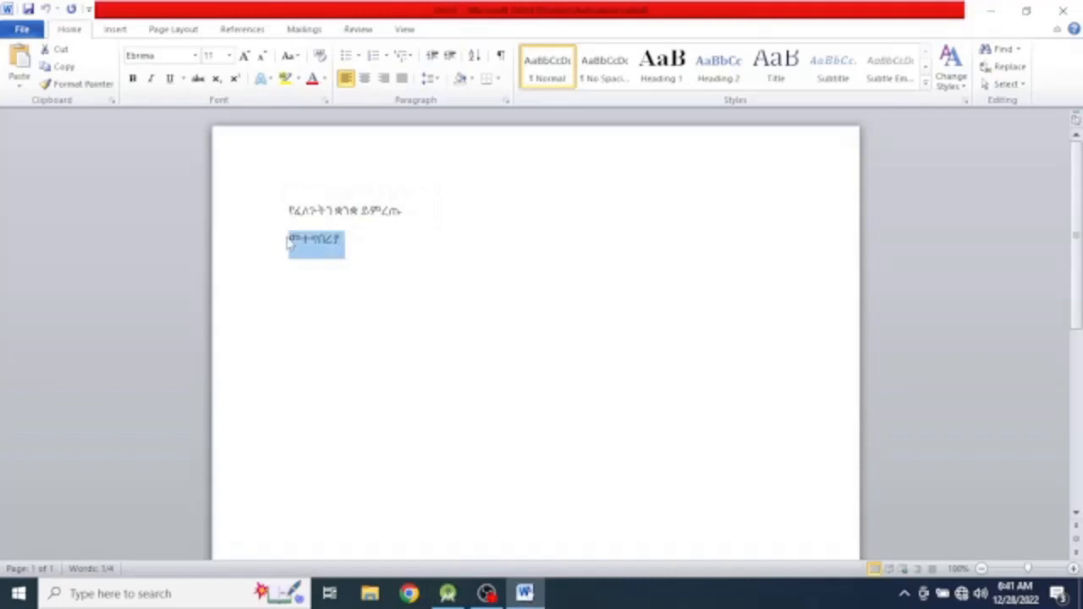
{"action": "left_click", "coordinate": [447, 592]}
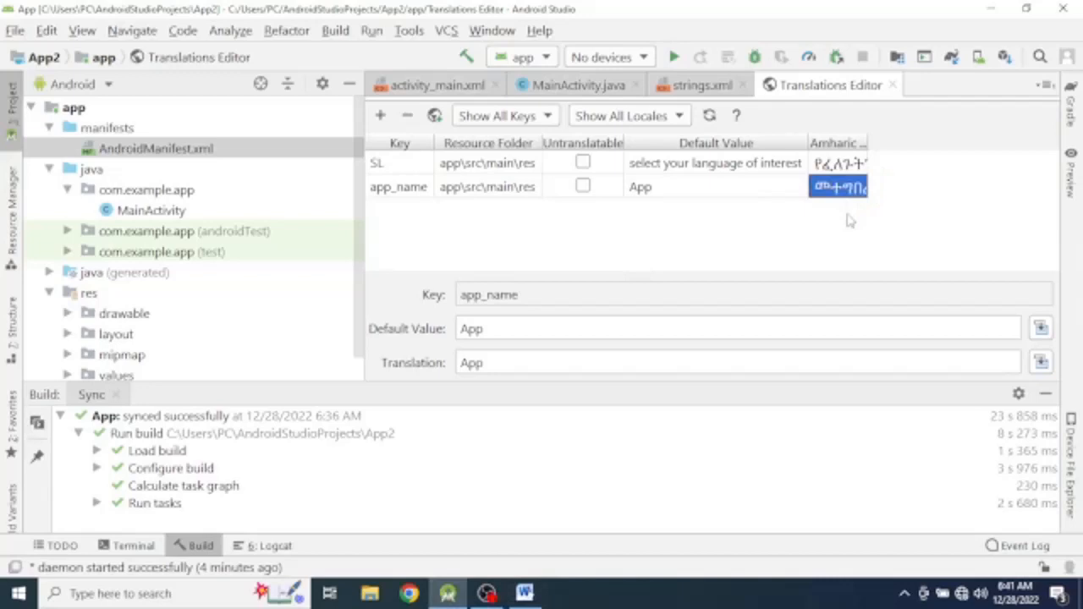
{"action": "mouse_move", "coordinate": [816, 234]}
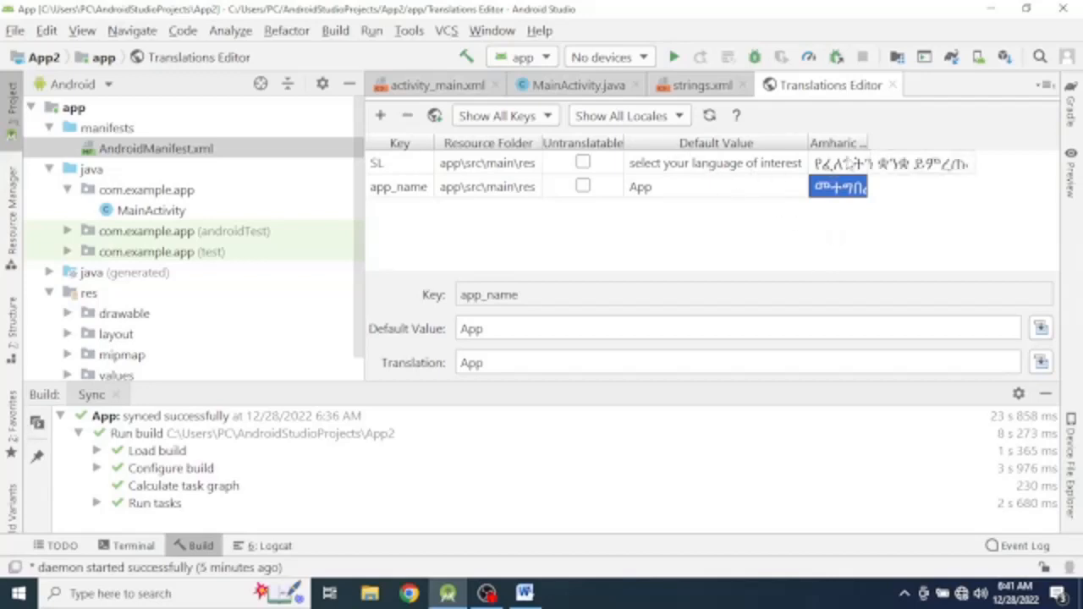
- Review the default values of SL and app_name, then return to activity_main.xml
{"action": "left_click", "coordinate": [714, 162]}
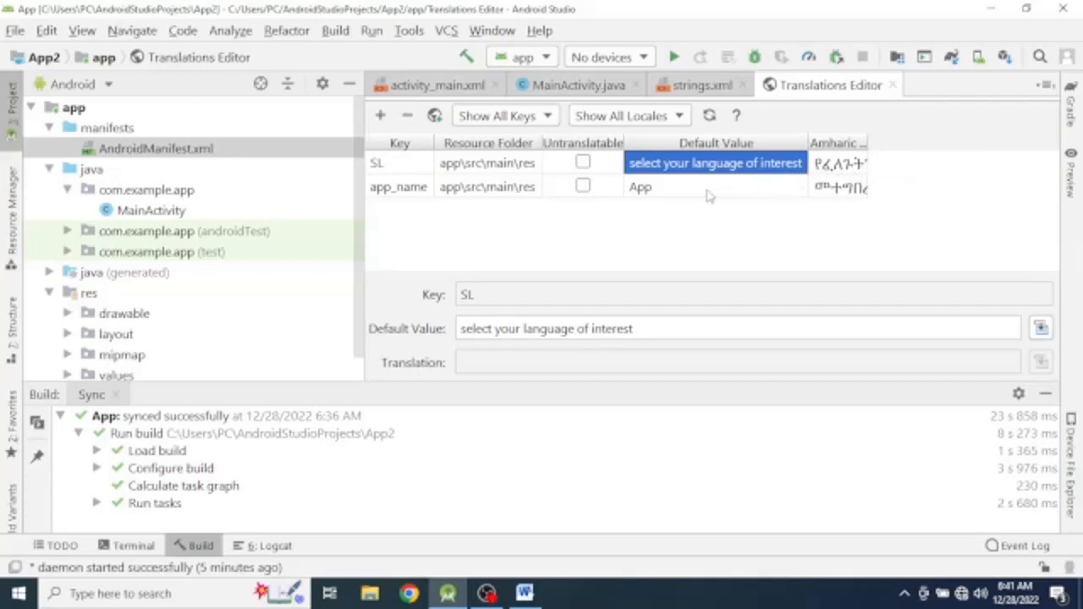
{"action": "left_click", "coordinate": [640, 186]}
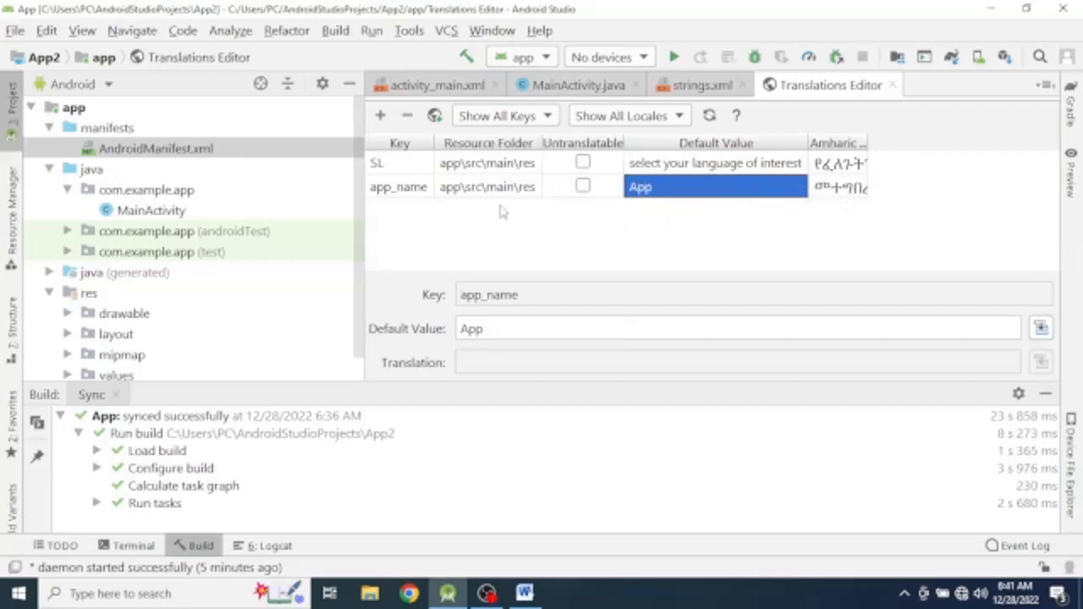
{"action": "left_click", "coordinate": [434, 85]}
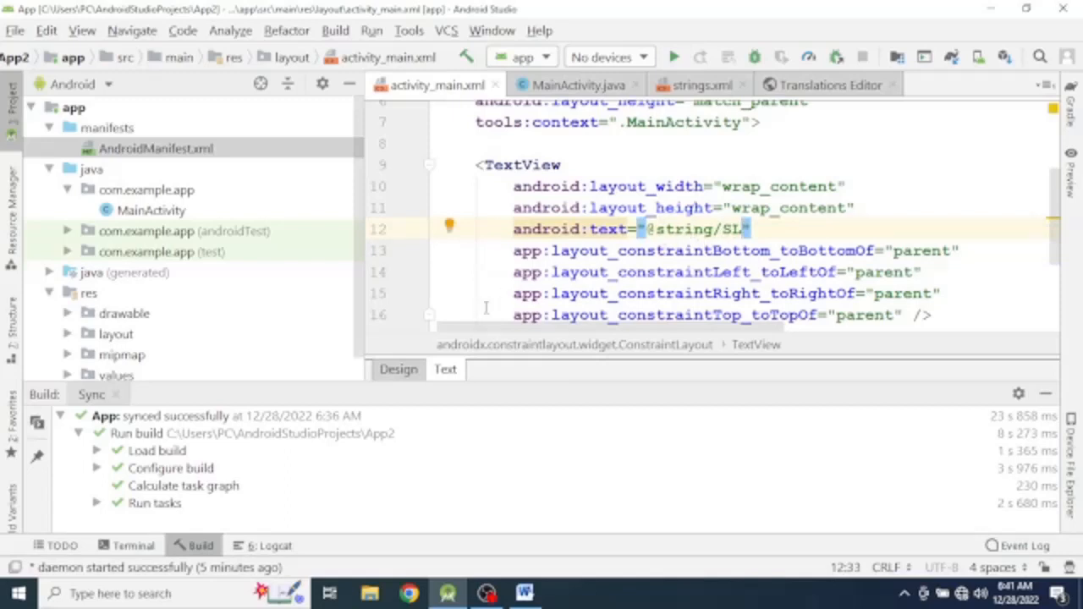
- Zoom the layout Design preview until the language-prompt text is readable
{"action": "left_click", "coordinate": [398, 369]}
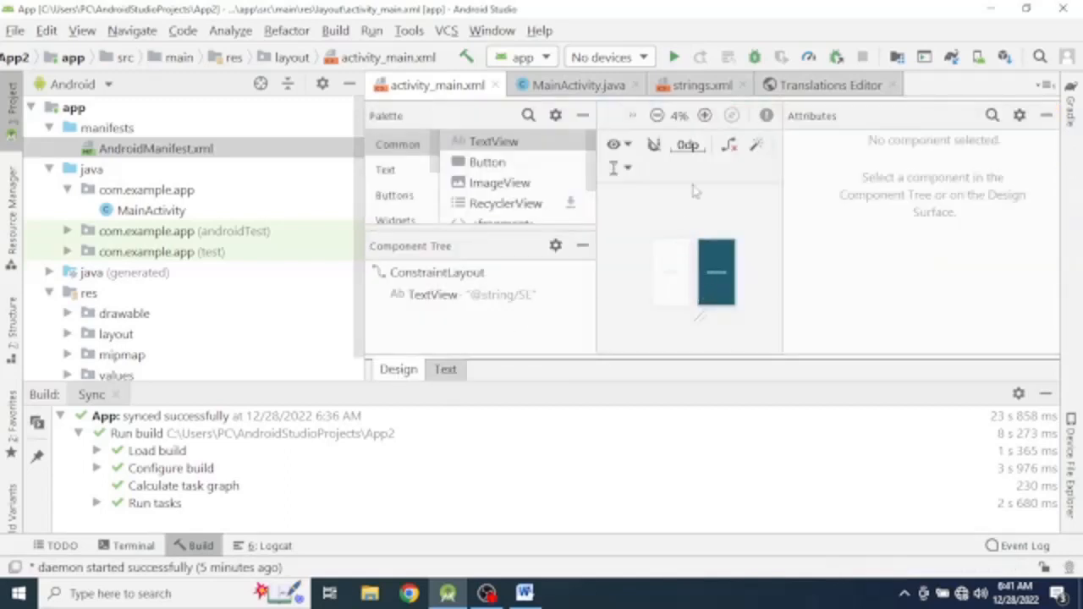
{"action": "left_click", "coordinate": [705, 115]}
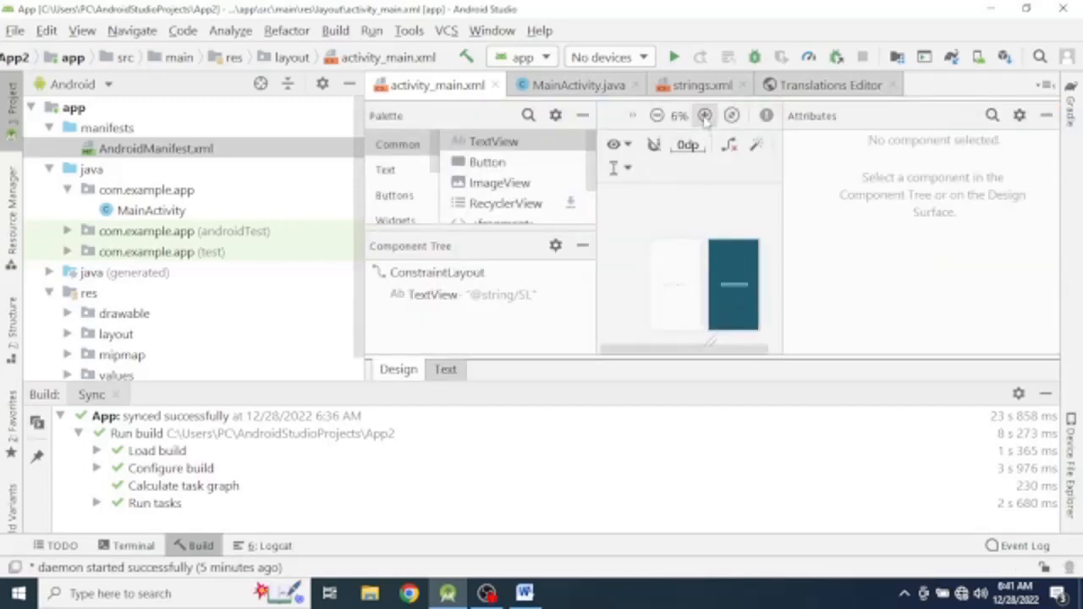
{"action": "left_click", "coordinate": [704, 115]}
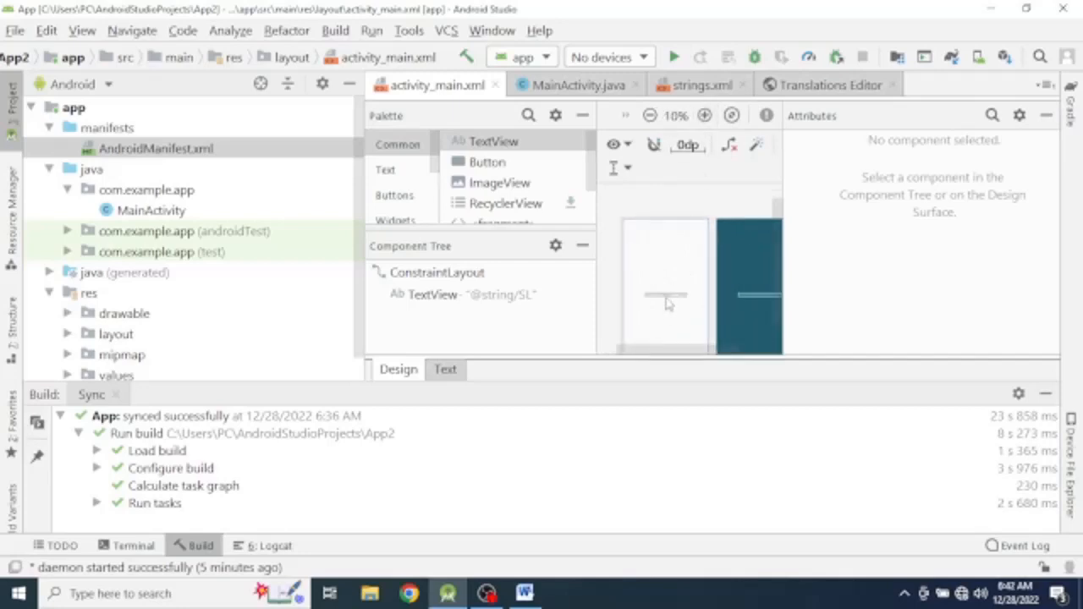
{"action": "left_click", "coordinate": [704, 115]}
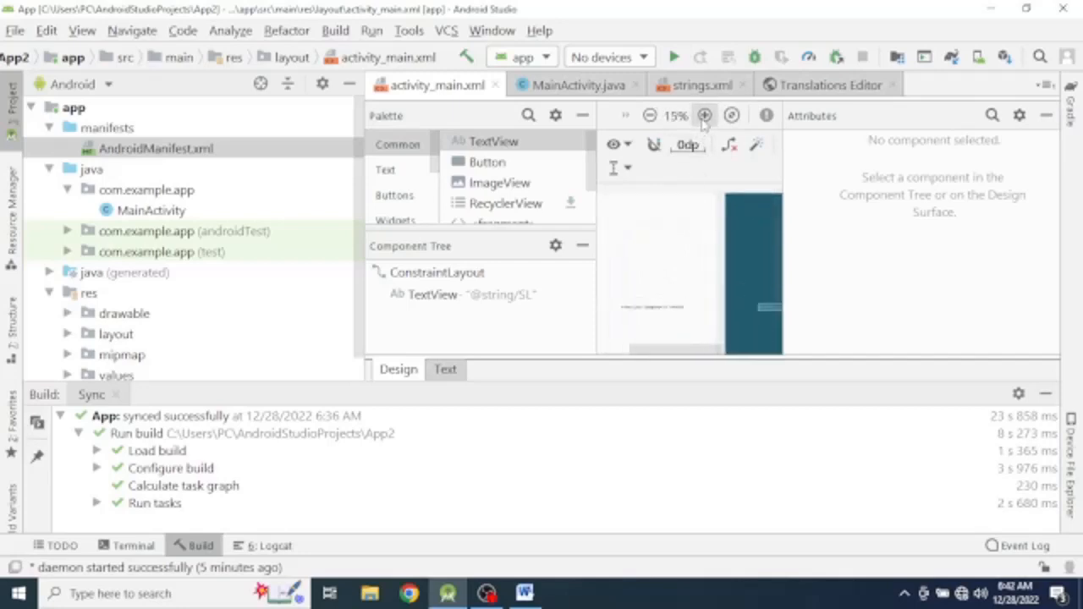
{"action": "left_click", "coordinate": [704, 115]}
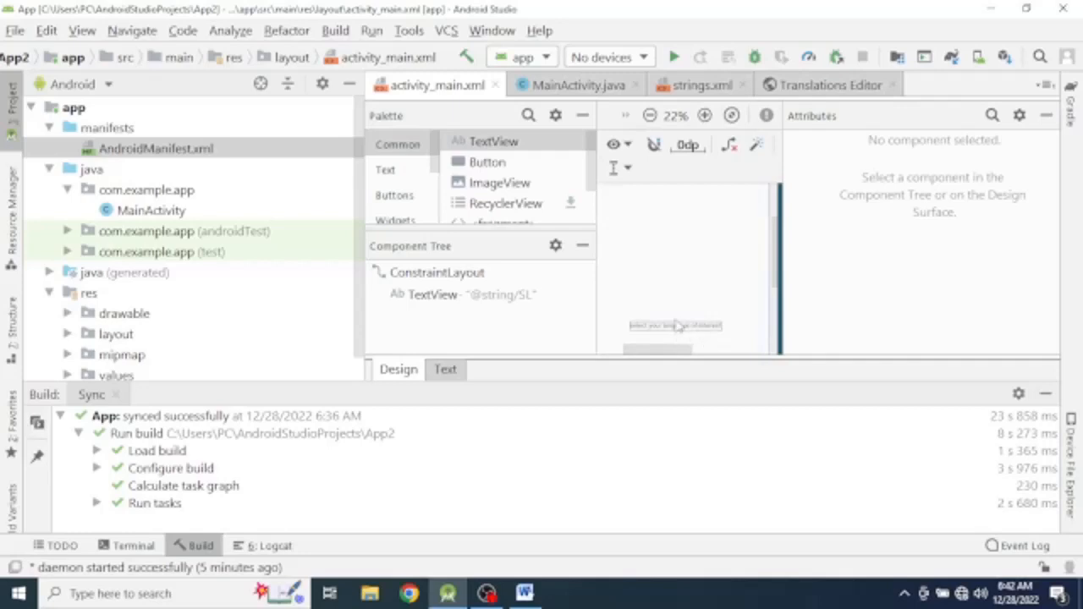
{"action": "mouse_move", "coordinate": [684, 330]}
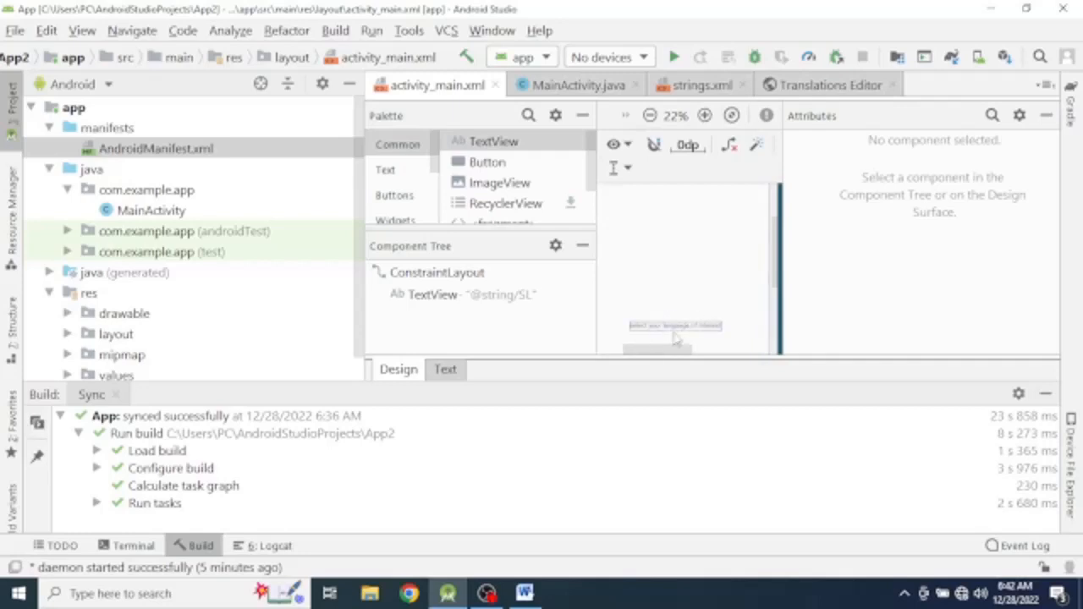
{"action": "mouse_move", "coordinate": [681, 329]}
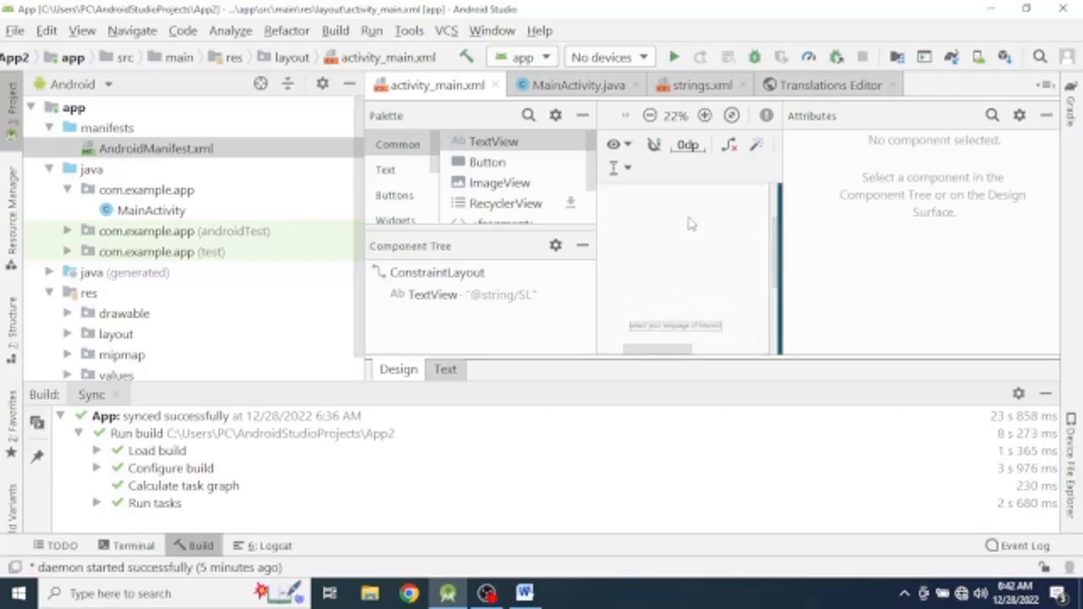
{"action": "mouse_move", "coordinate": [639, 320]}
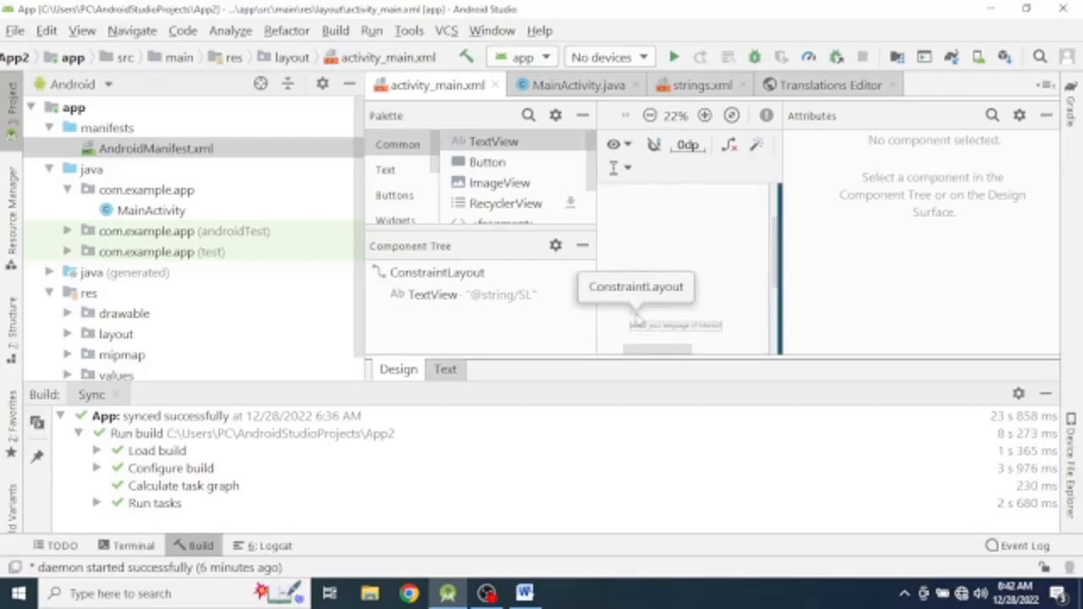
- Open MainActivity.java with the TECNO K7 phone as the run device
{"action": "left_click", "coordinate": [579, 85]}
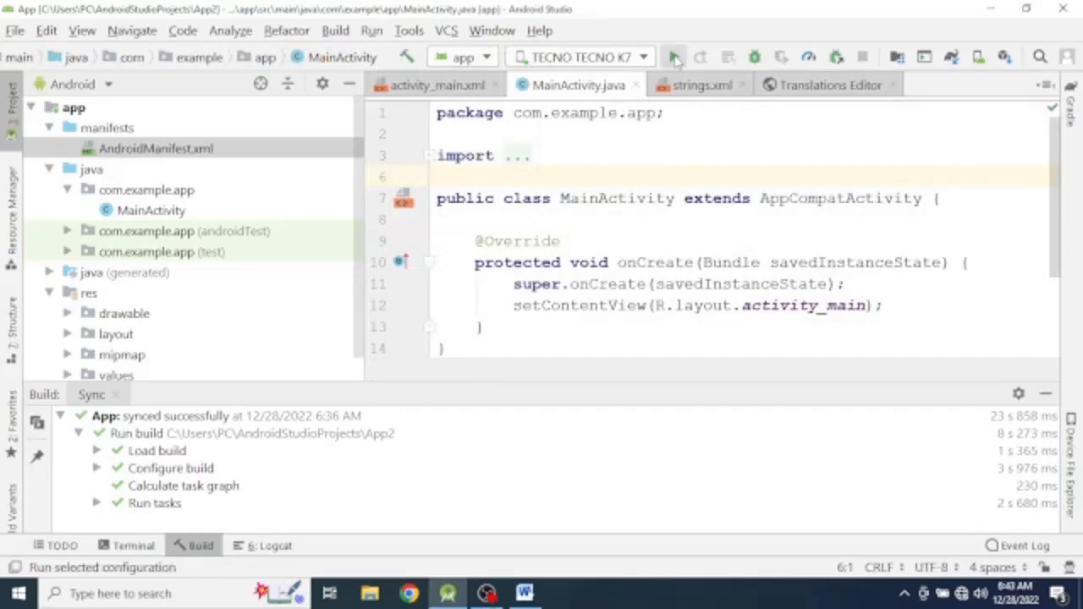
- Run the app so Gradle builds and installs it on the TECNO K7 phone
{"action": "left_click", "coordinate": [673, 58]}
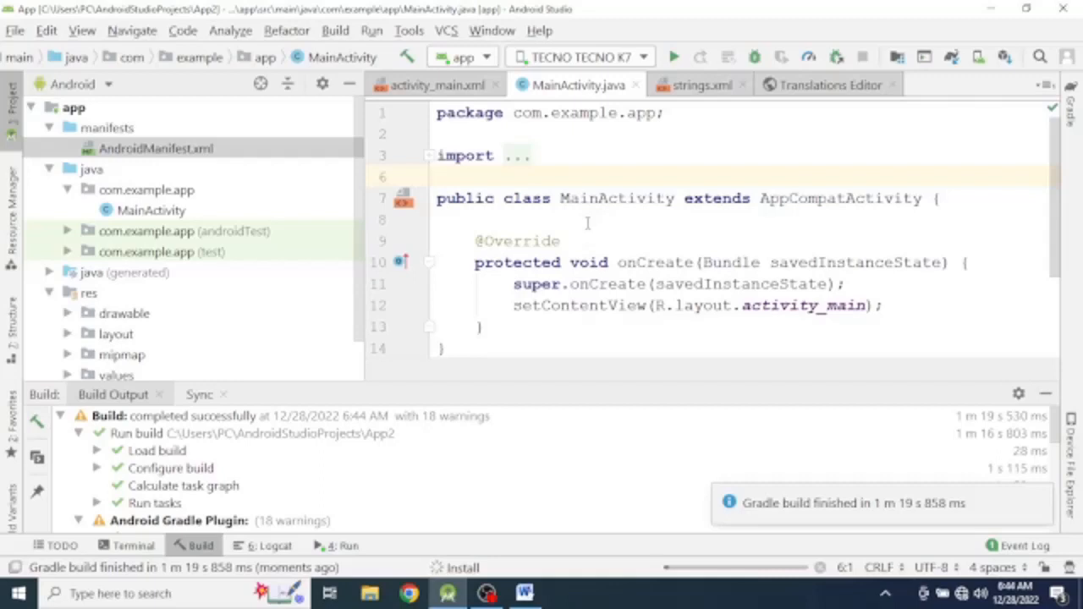
{"action": "left_click", "coordinate": [673, 57]}
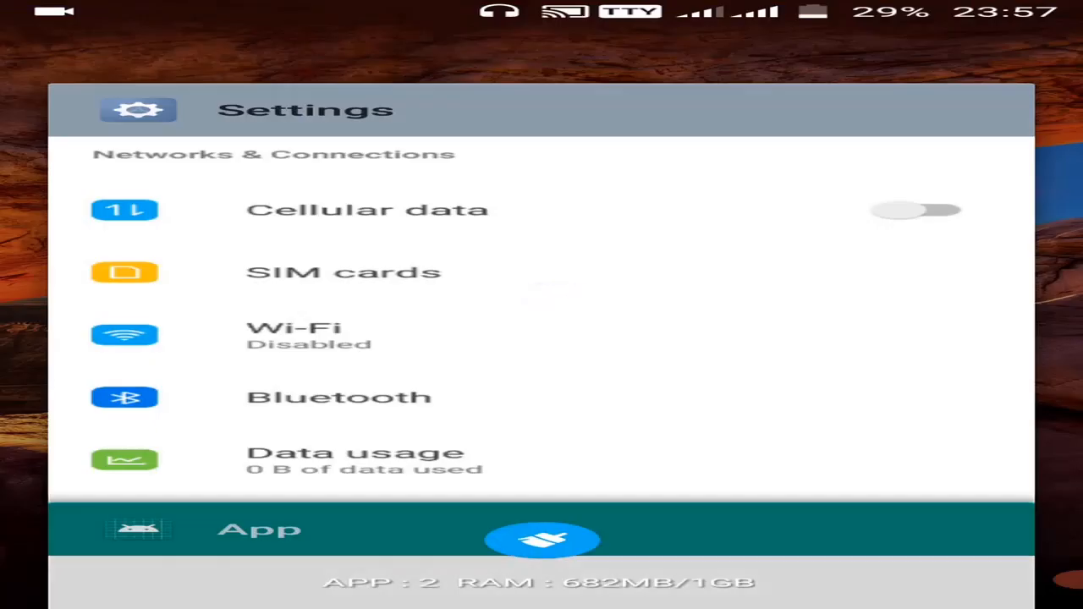
- Reach the phone's Languages list in Settings and locate the አማርኛ (Amharic) entry
{"action": "scroll", "scroll_direction": "down", "scroll_amount": 3}
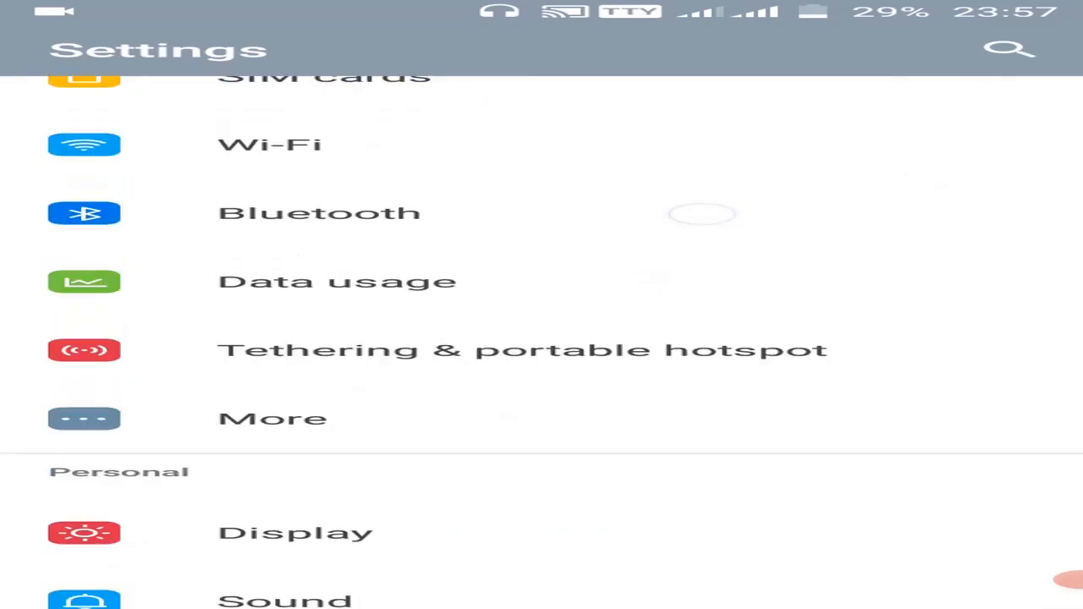
{"action": "scroll", "scroll_direction": "down", "scroll_amount": 3}
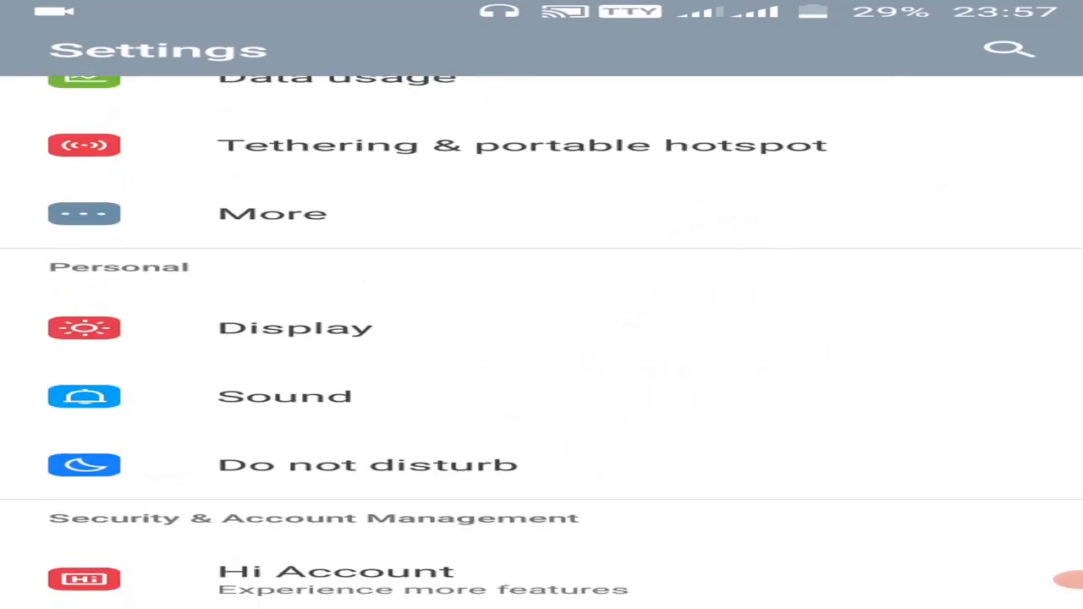
{"action": "scroll", "scroll_direction": "down", "scroll_amount": 3}
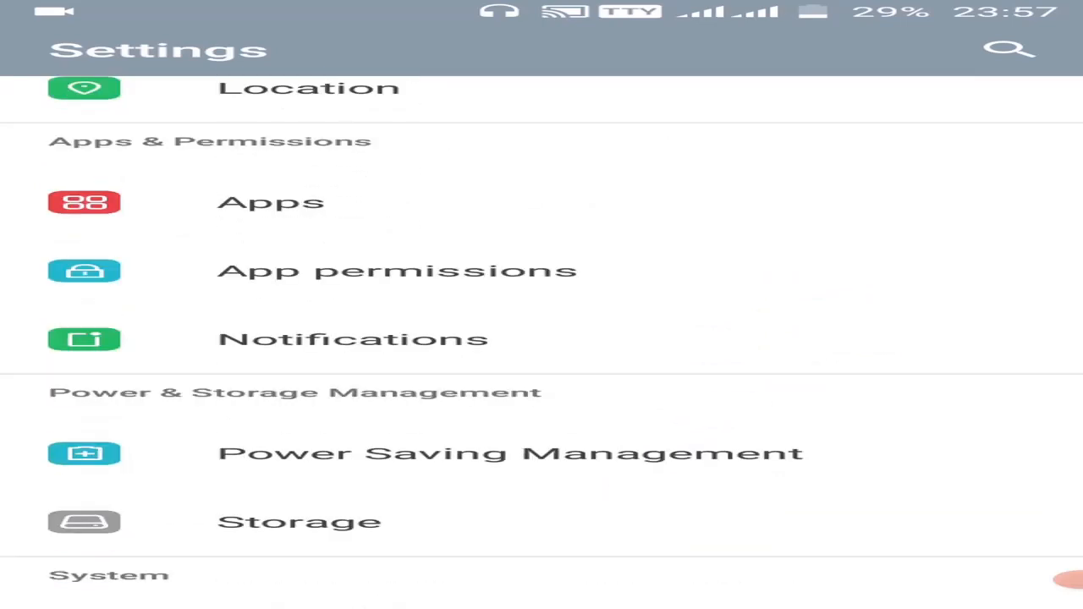
{"action": "scroll", "scroll_direction": "down", "scroll_amount": 3}
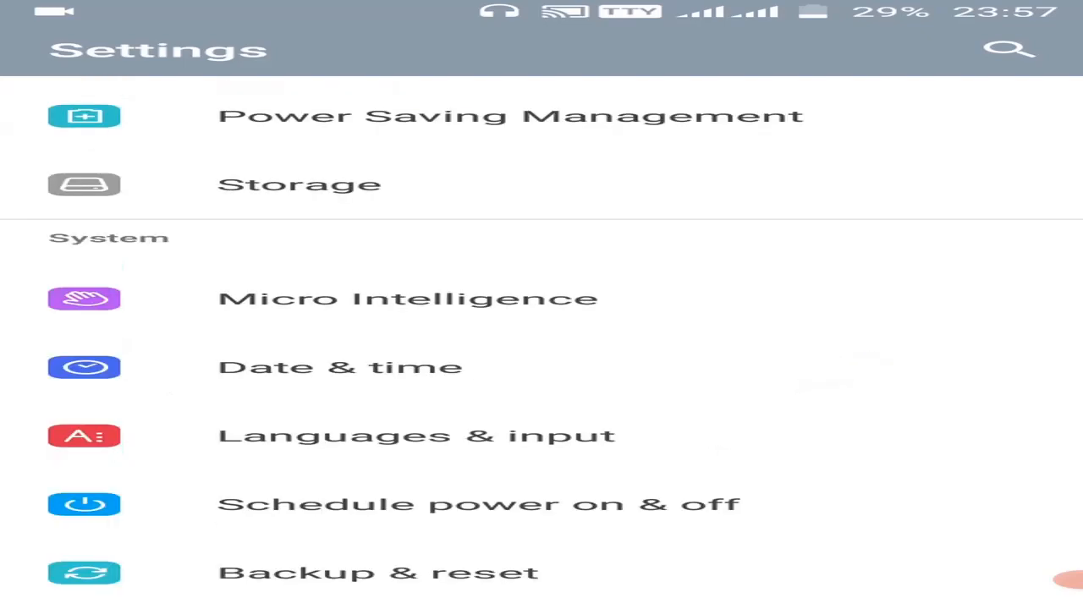
{"action": "scroll", "scroll_direction": "down", "scroll_amount": 3}
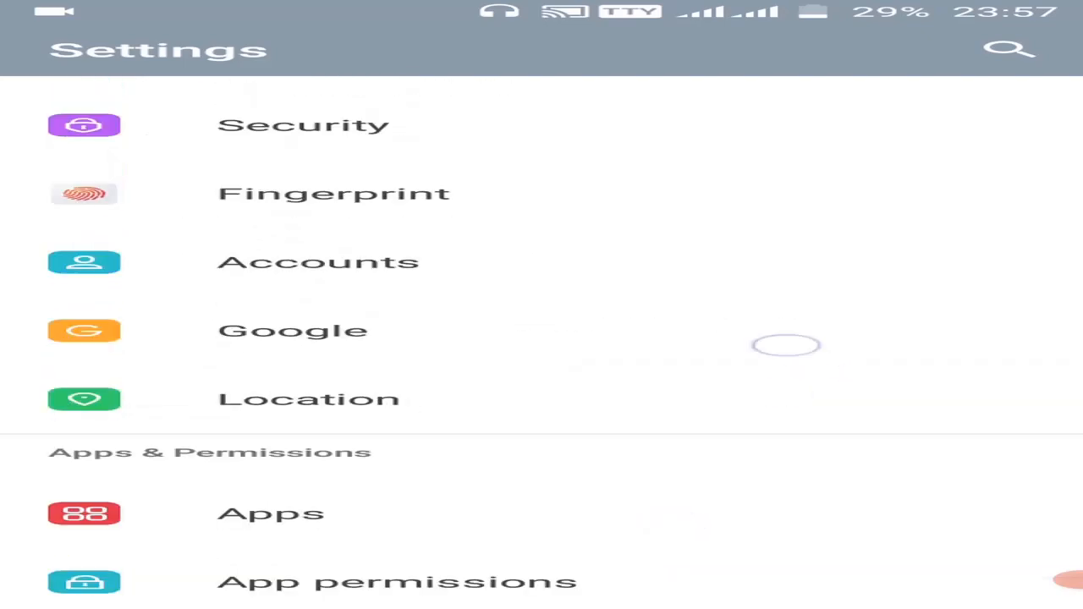
{"action": "scroll", "scroll_direction": "down", "scroll_amount": 3}
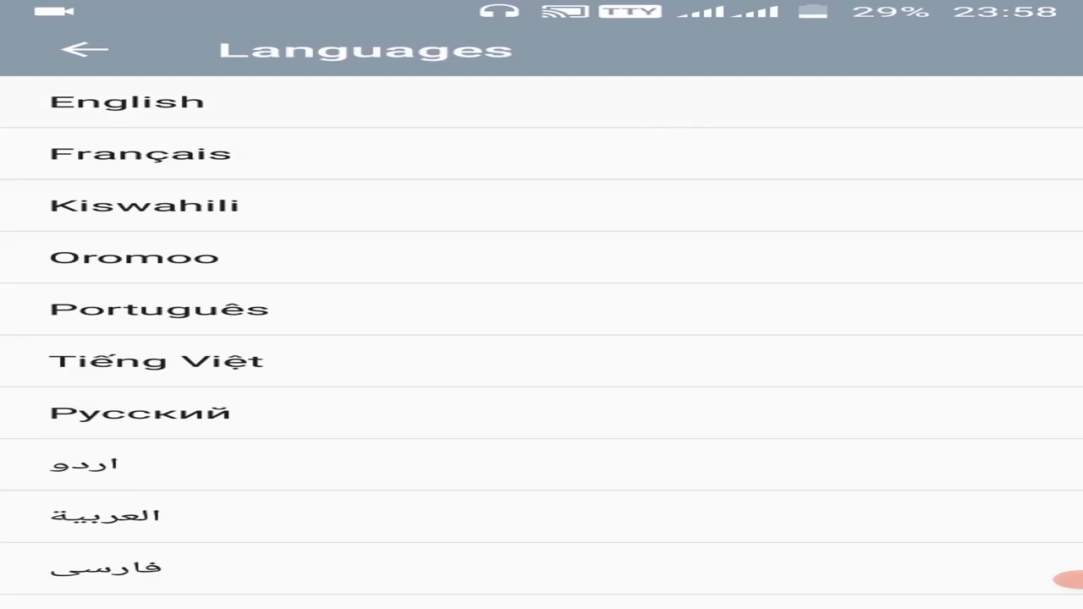
{"action": "left_click", "coordinate": [83, 48]}
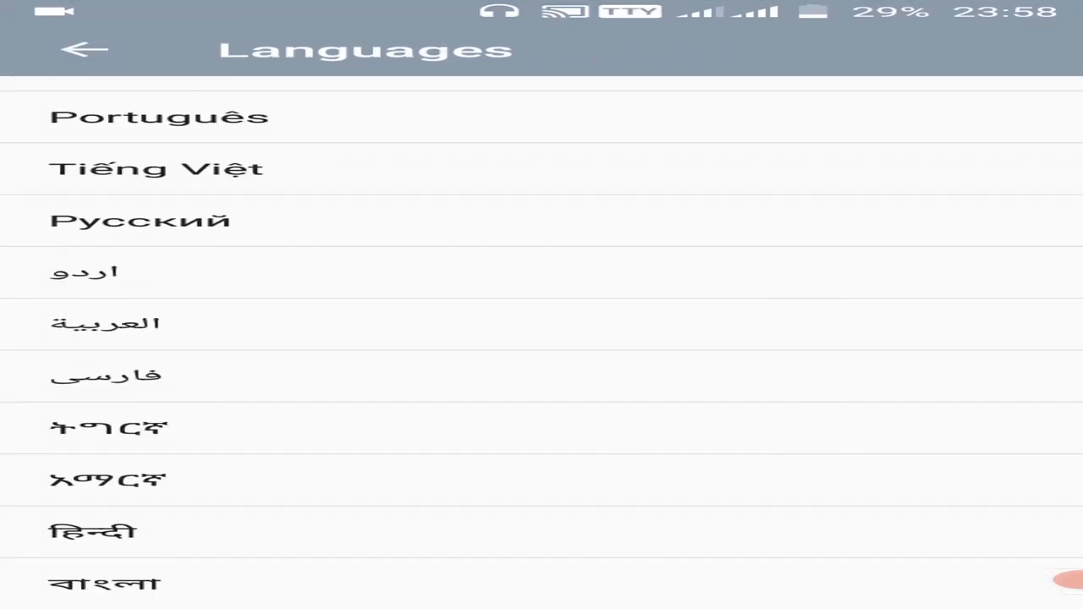
{"action": "scroll", "scroll_direction": "down", "scroll_amount": 3}
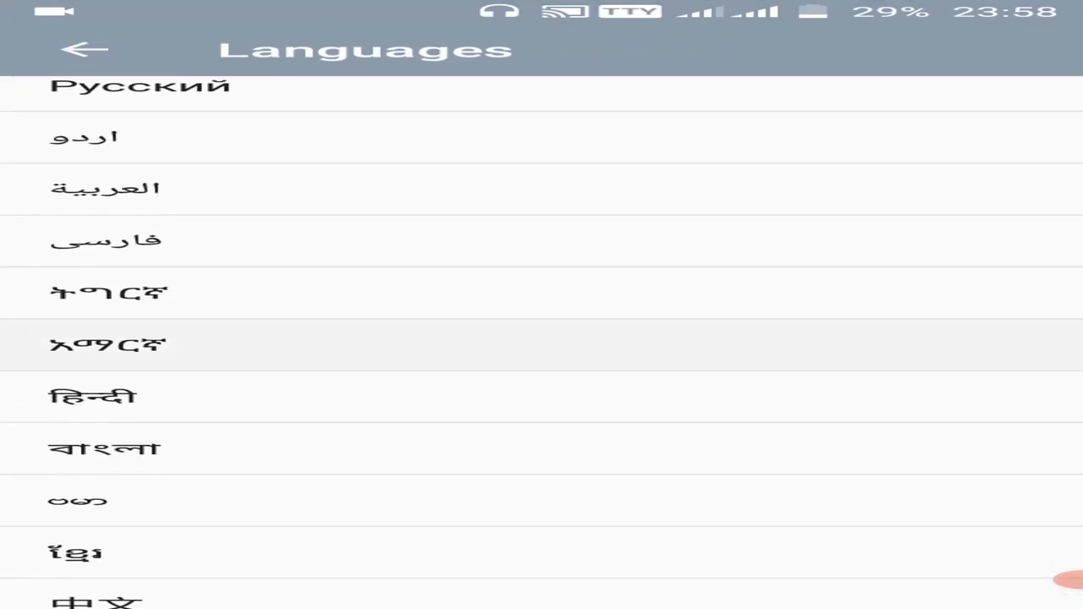